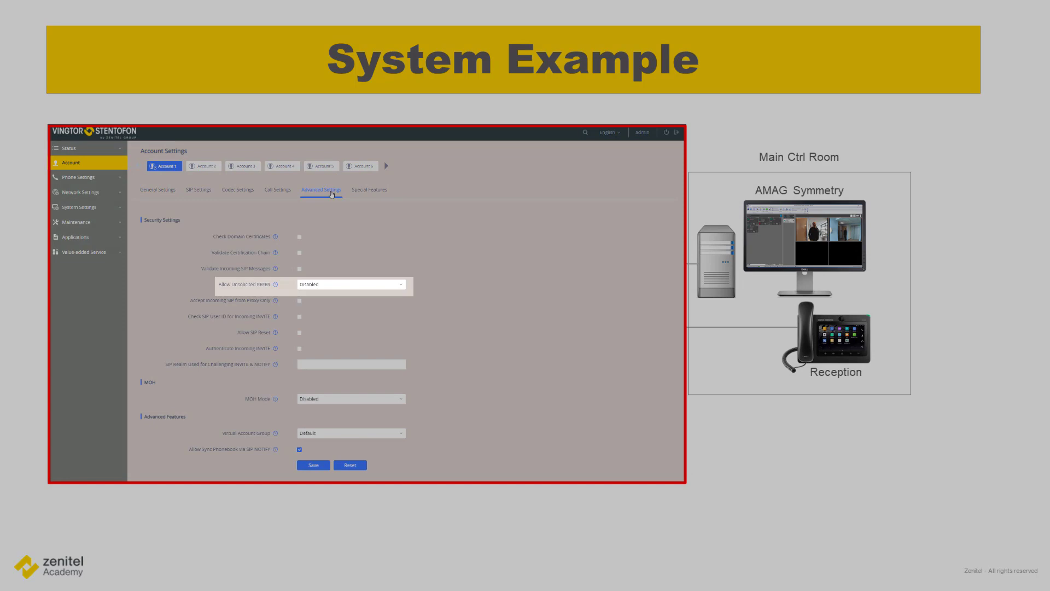
Set the account's Allow Unsolicited REFER to Enabled and save the advanced settings
click(350, 284)
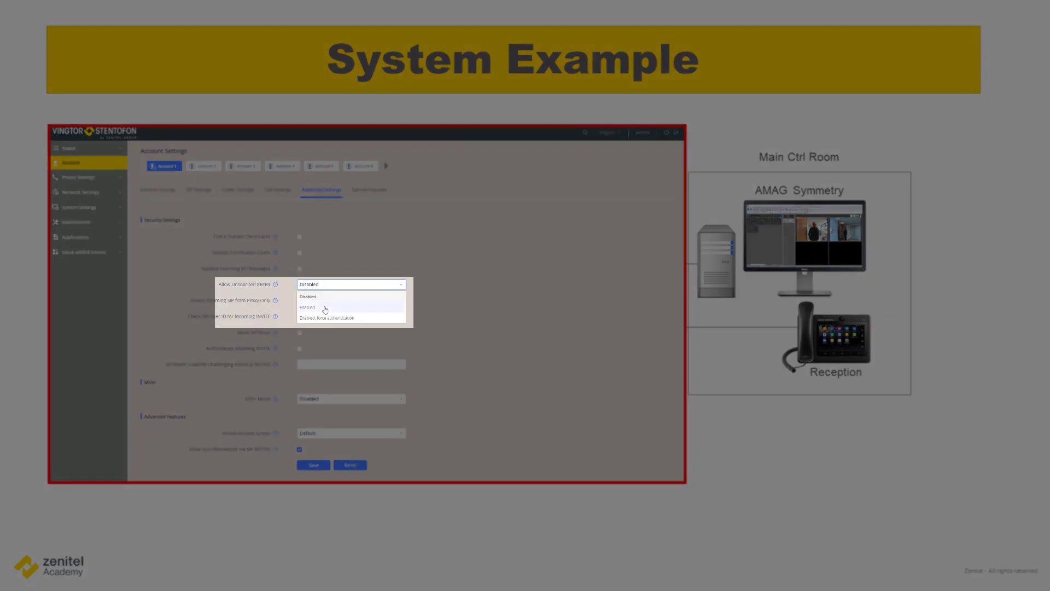
click(308, 306)
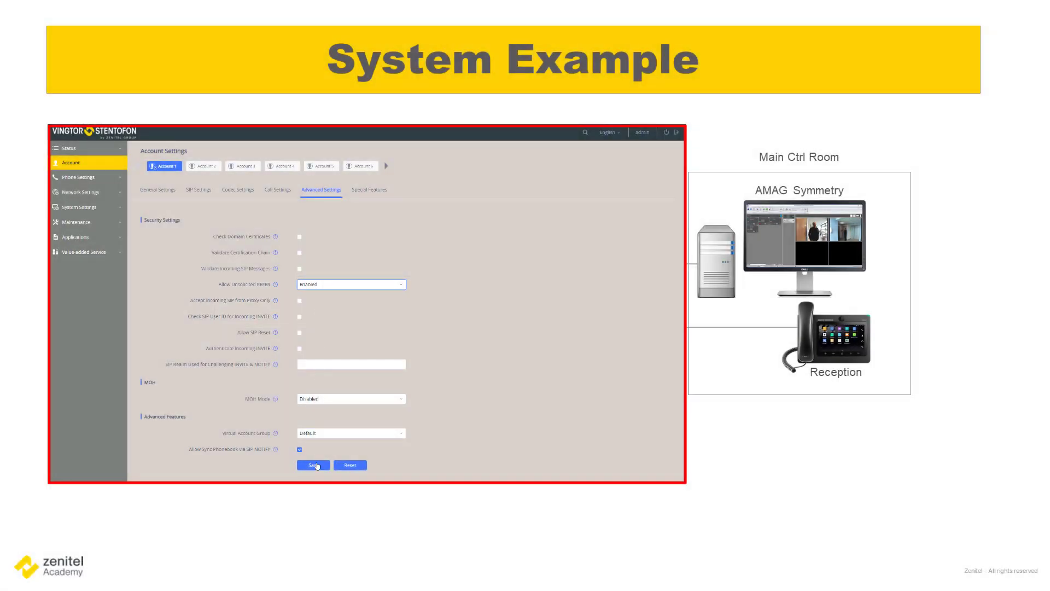
click(313, 464)
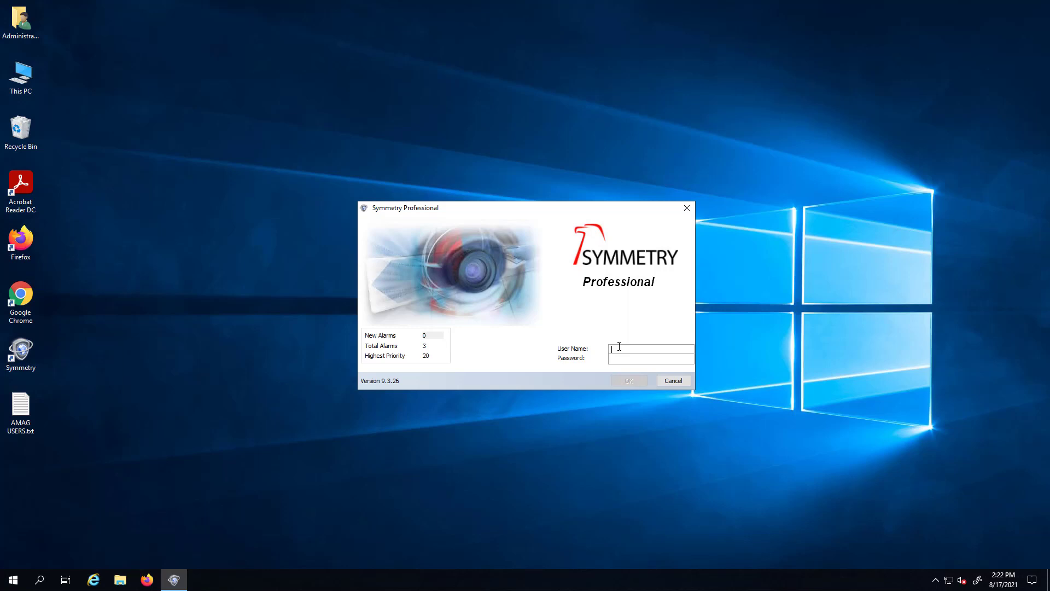
Log in as INSTALLER and open the Intercom Clients list from the Install tab
text(INSTALLER)
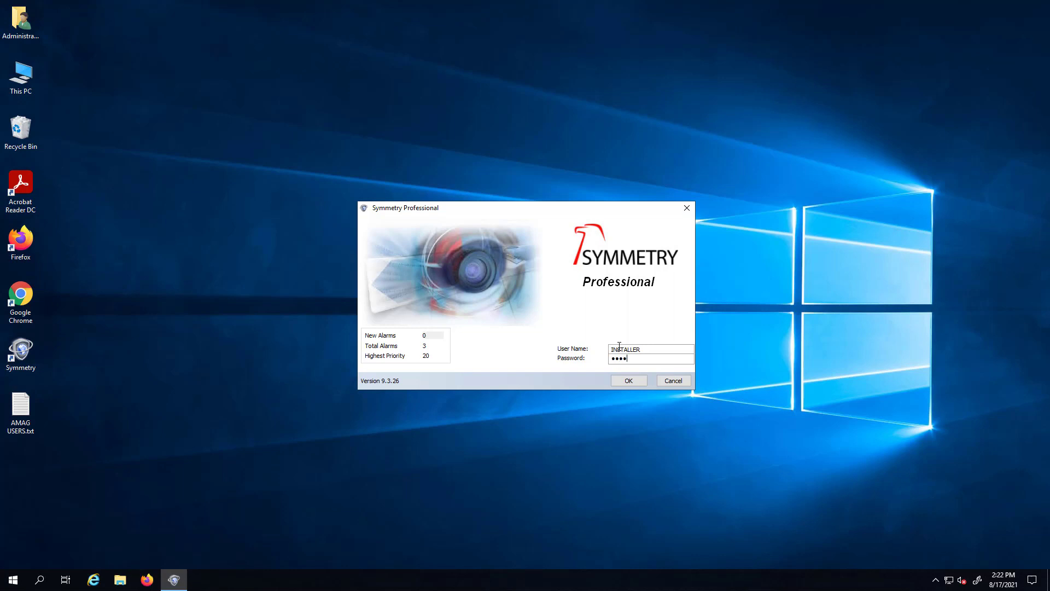
click(627, 379)
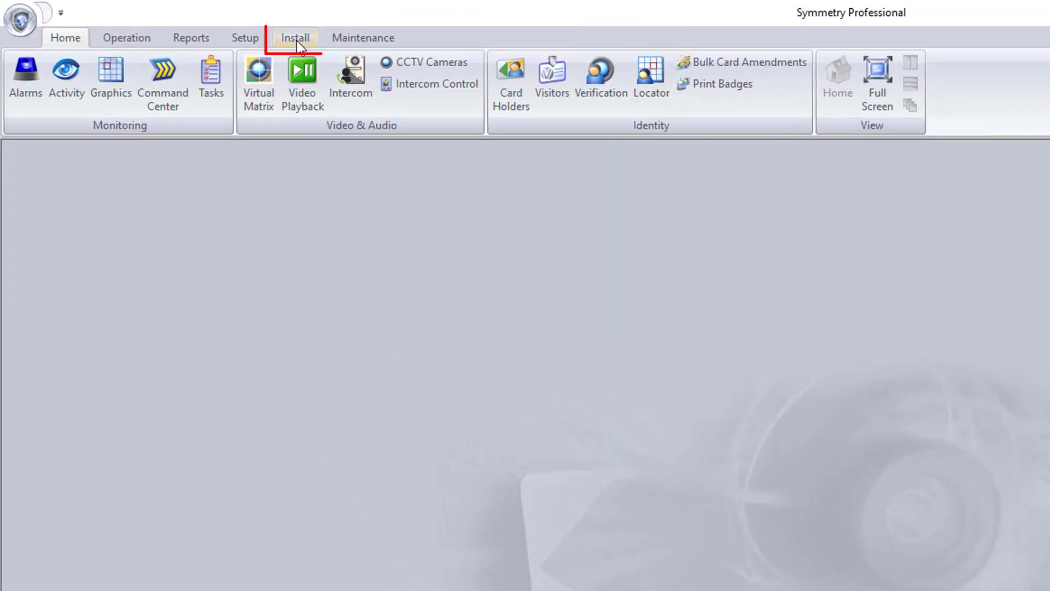
click(295, 38)
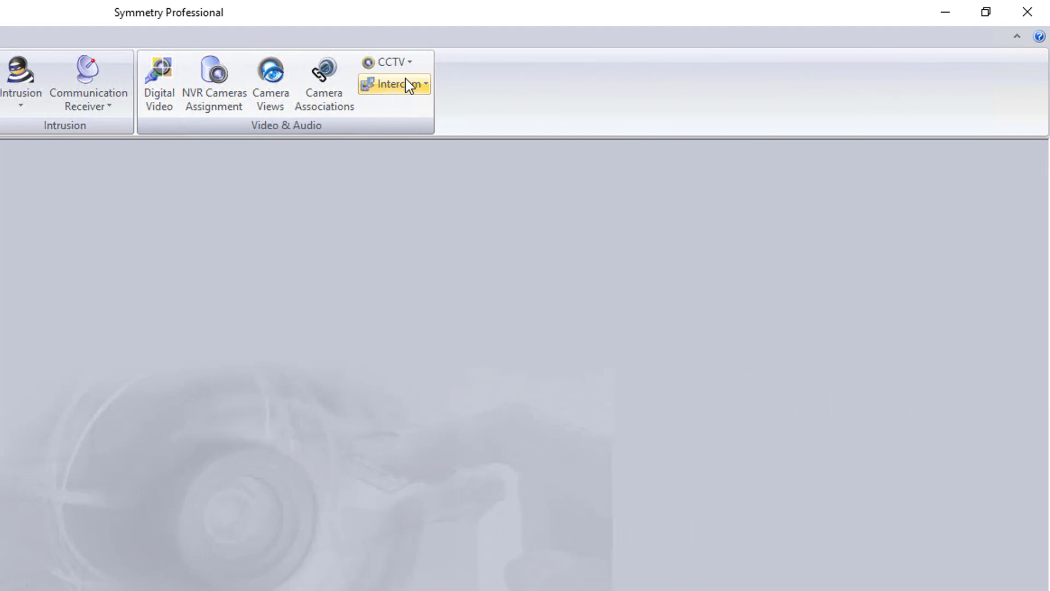
click(391, 84)
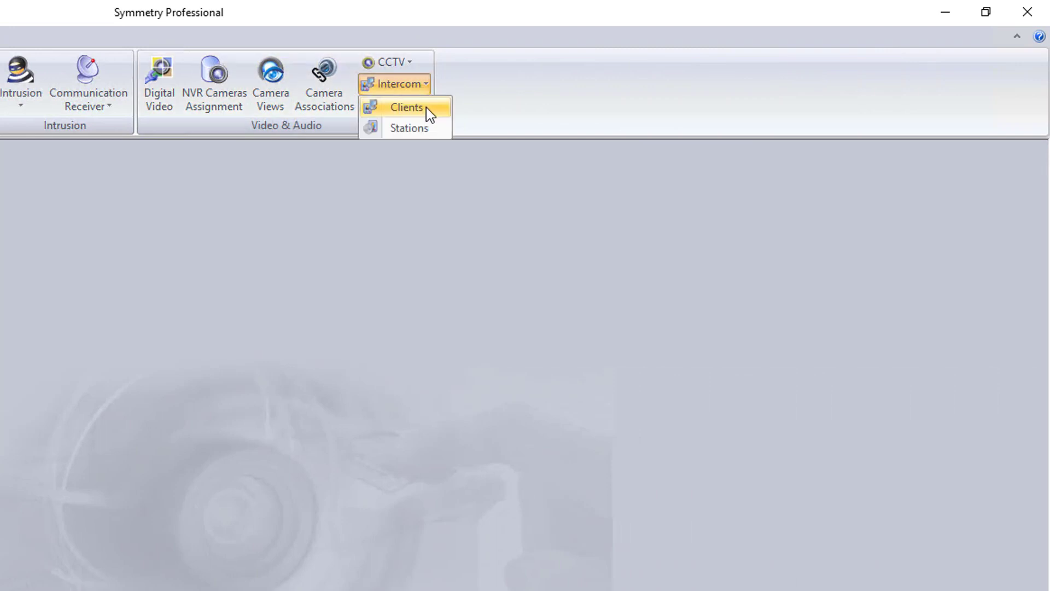
click(406, 108)
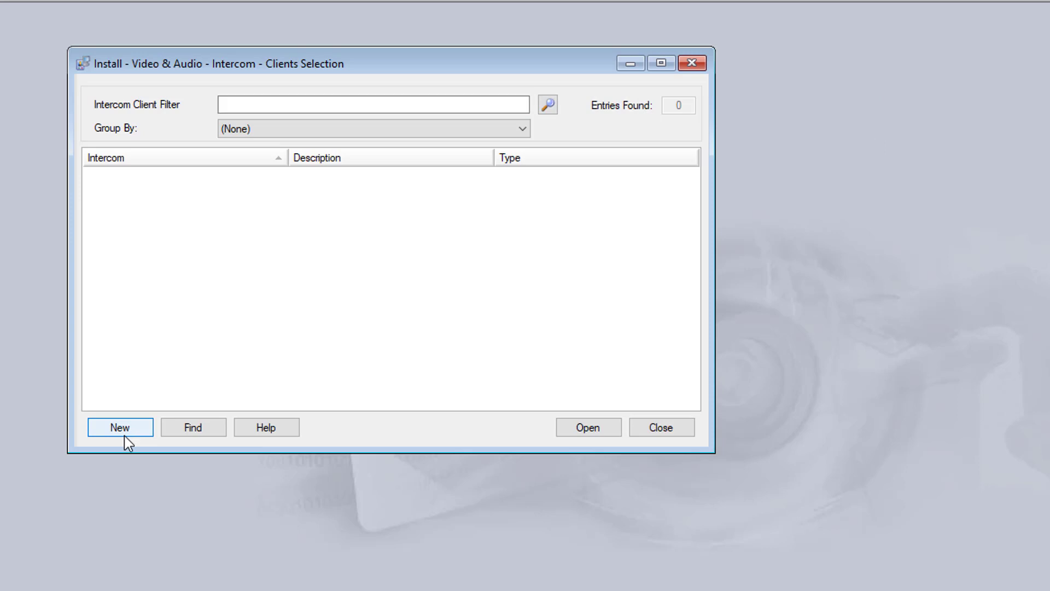
Create client Reception: Zenitel IC-Edge, station 12, this server, shown as call station
click(119, 427)
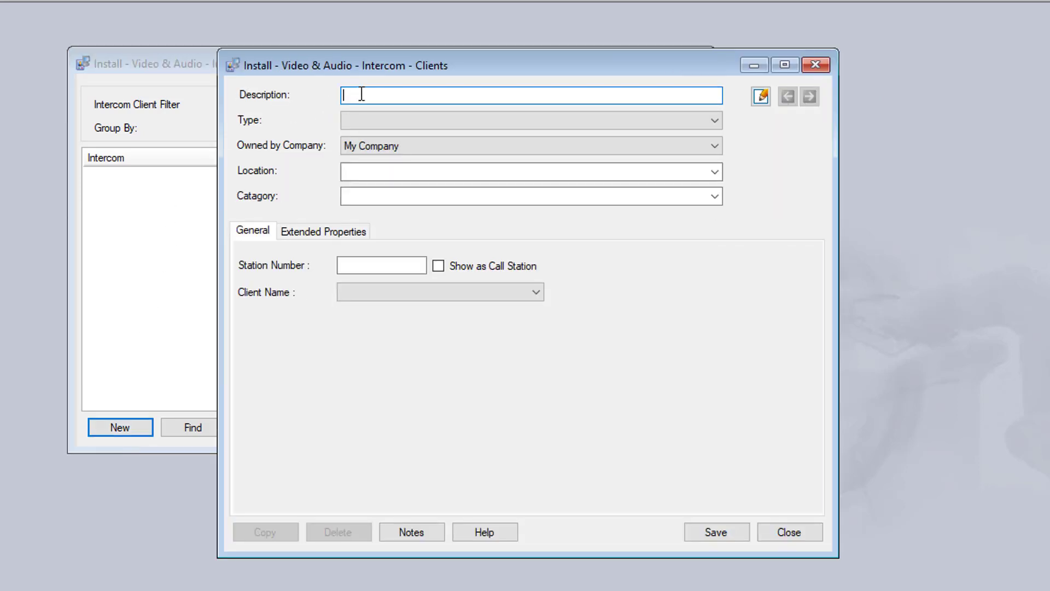
text(Recepti)
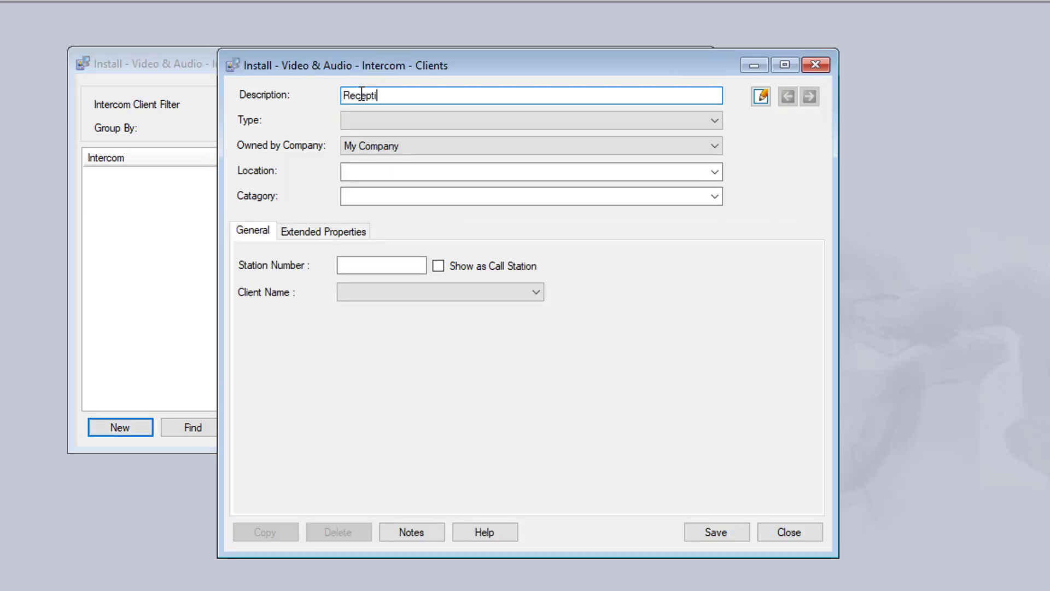
text(on)
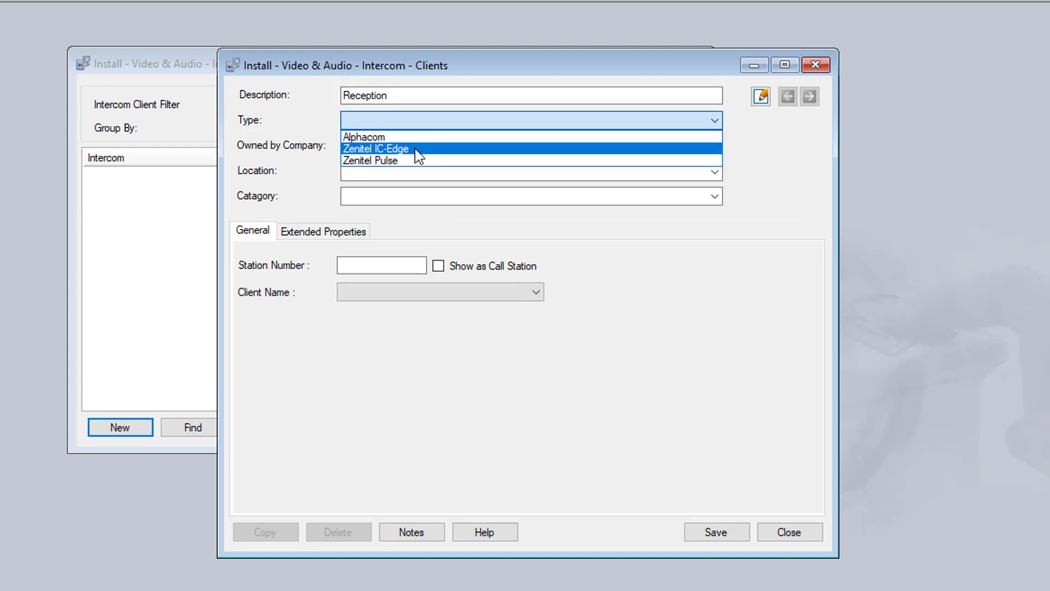
click(388, 149)
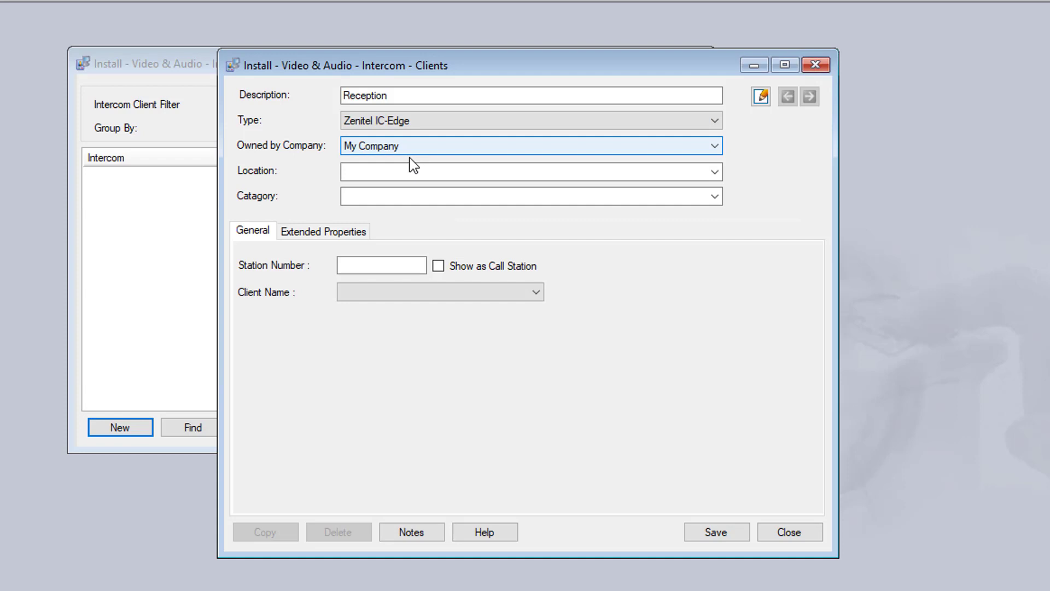
click(381, 265)
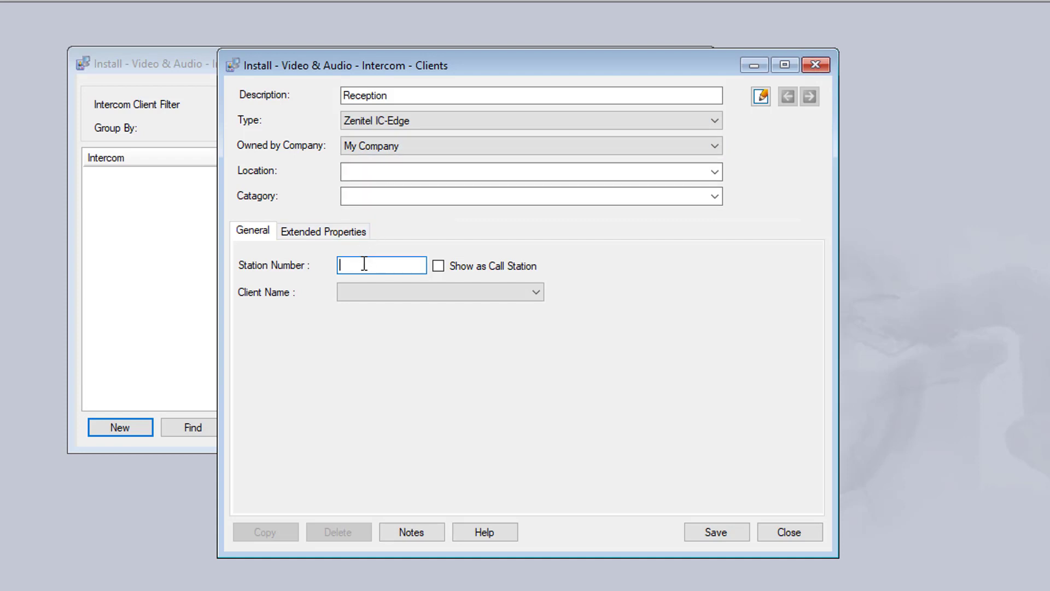
text(12)
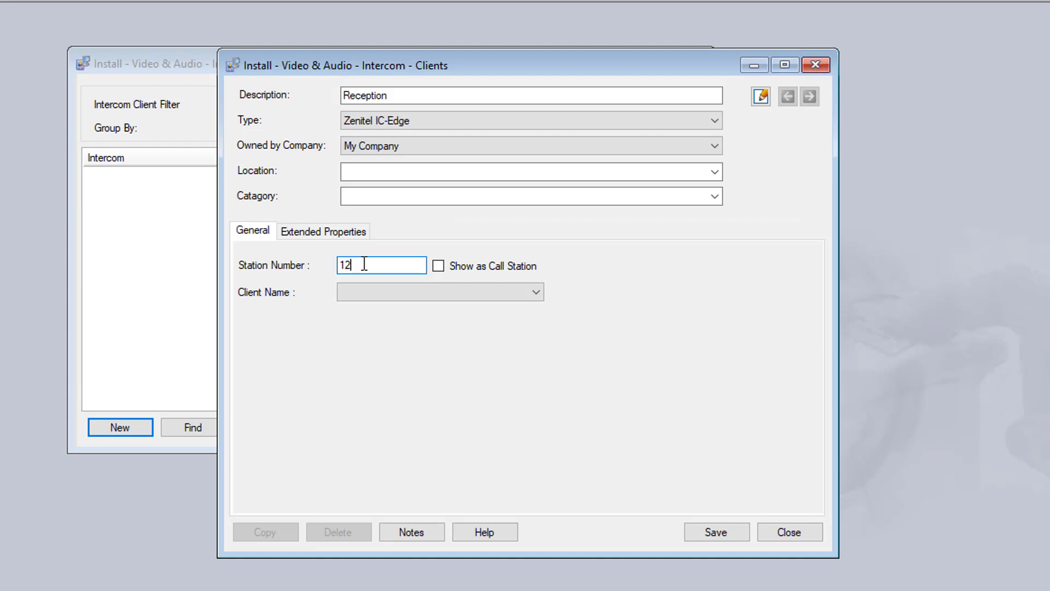
click(538, 292)
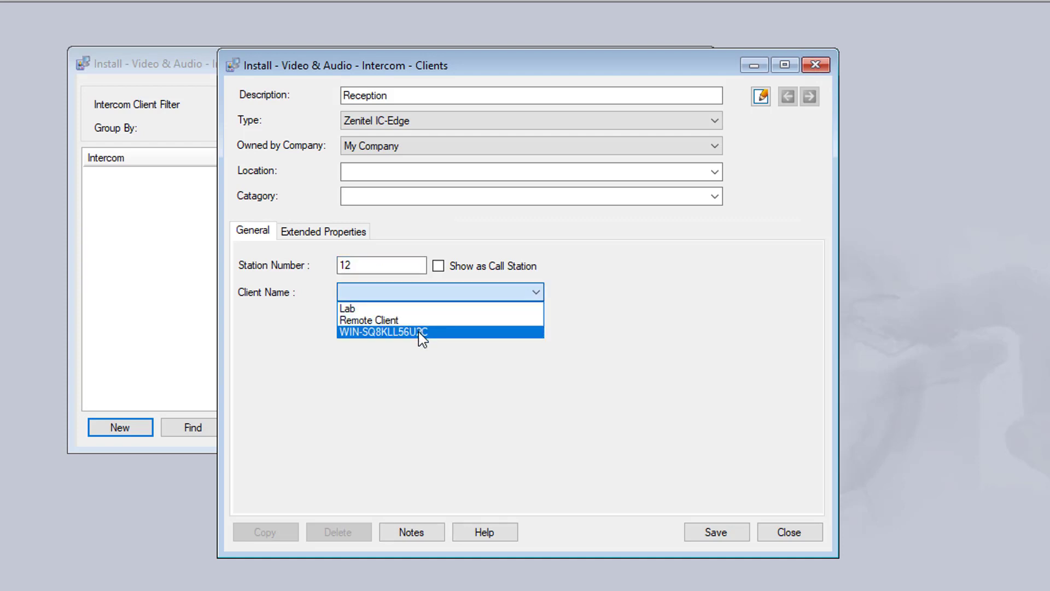
click(418, 332)
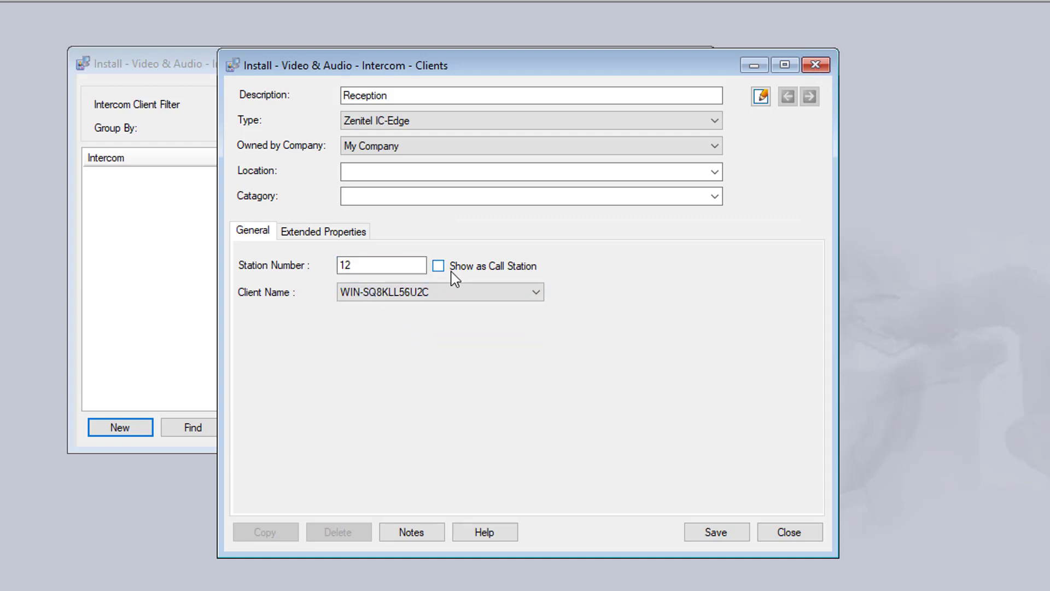
click(438, 265)
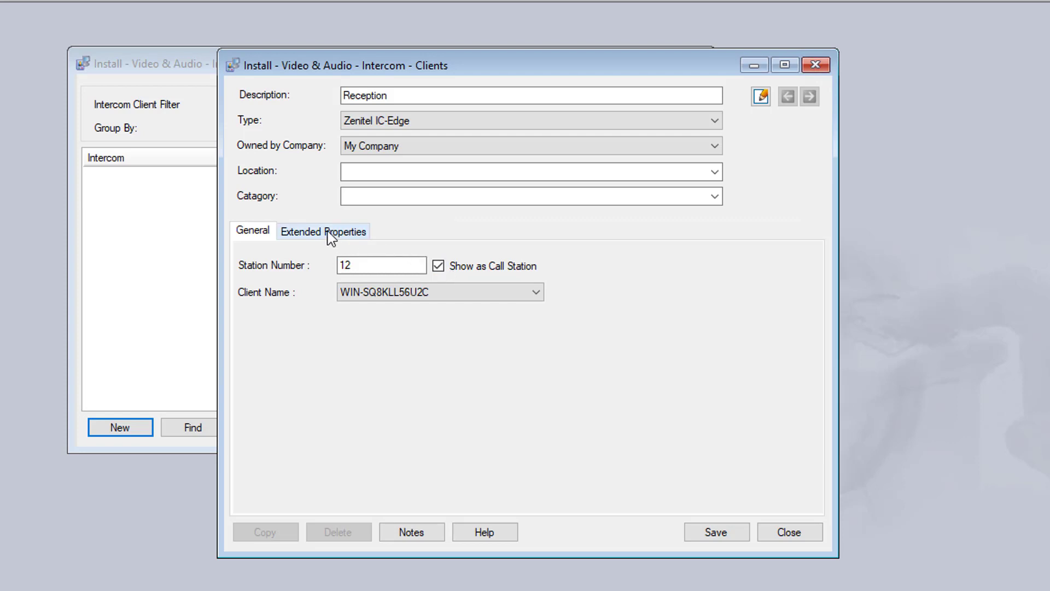
Set the client's network address to 10.9.7.10, save it, and close the list
click(324, 230)
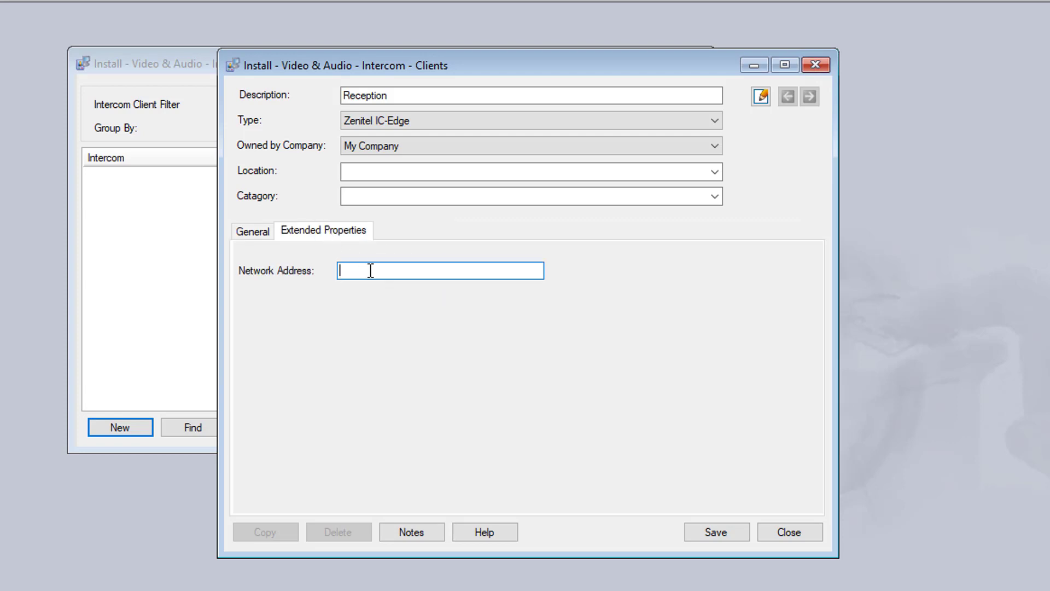
text(10.9.7.)
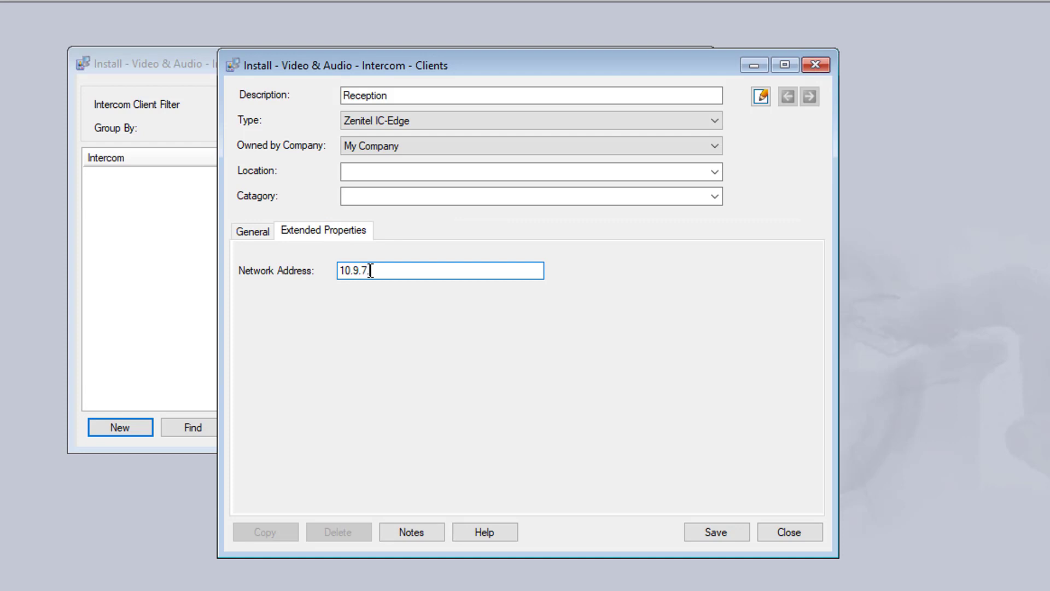
text(.10)
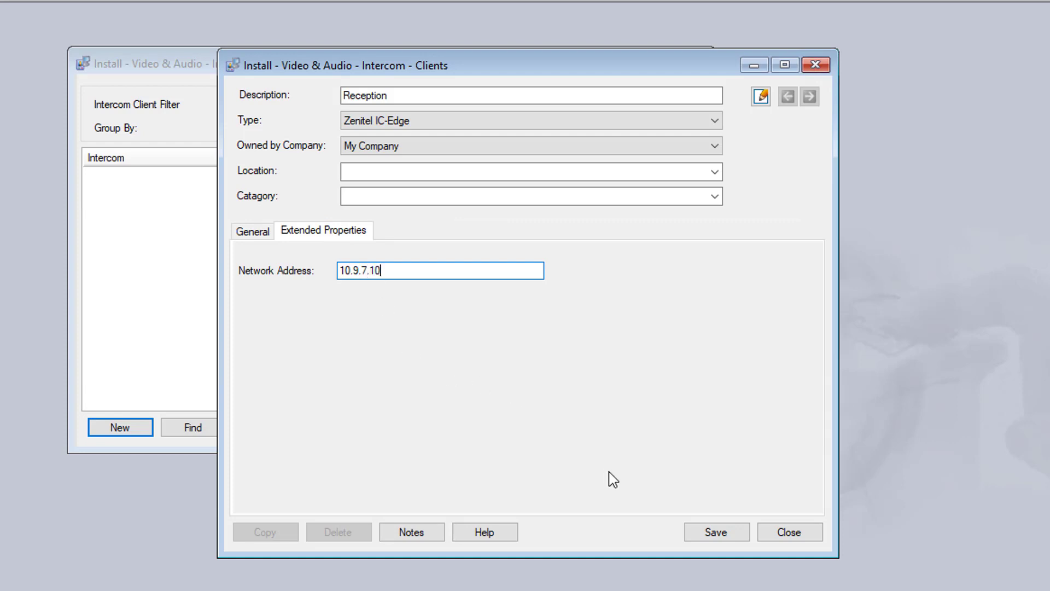
click(715, 532)
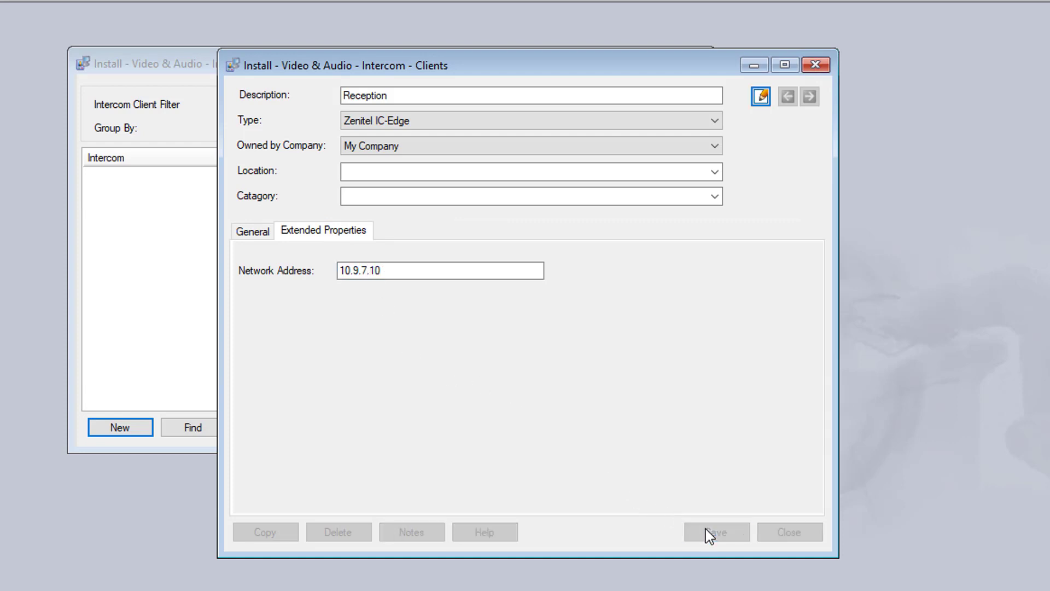
click(716, 531)
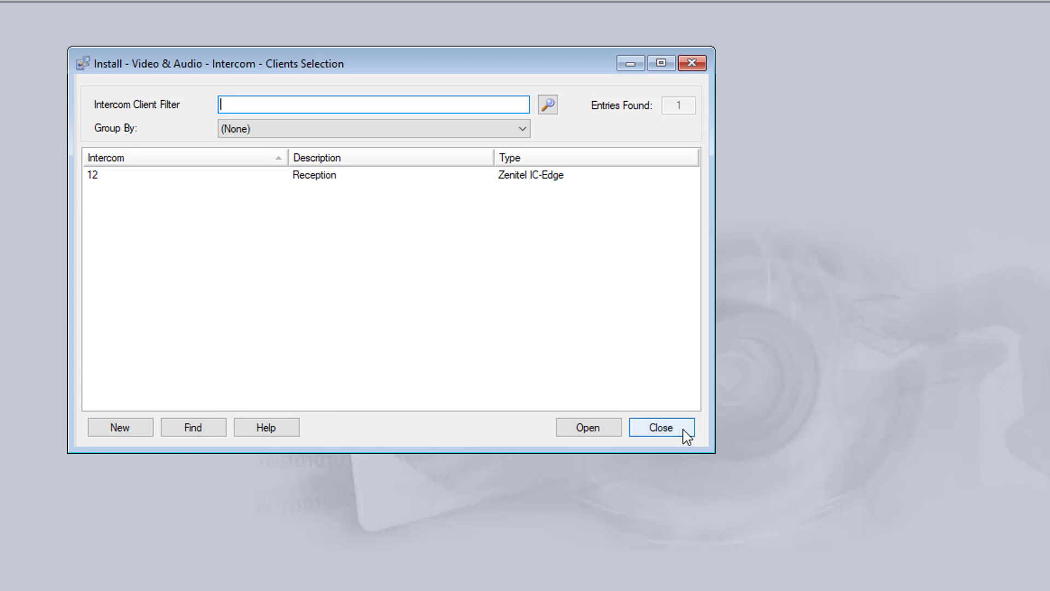
click(662, 426)
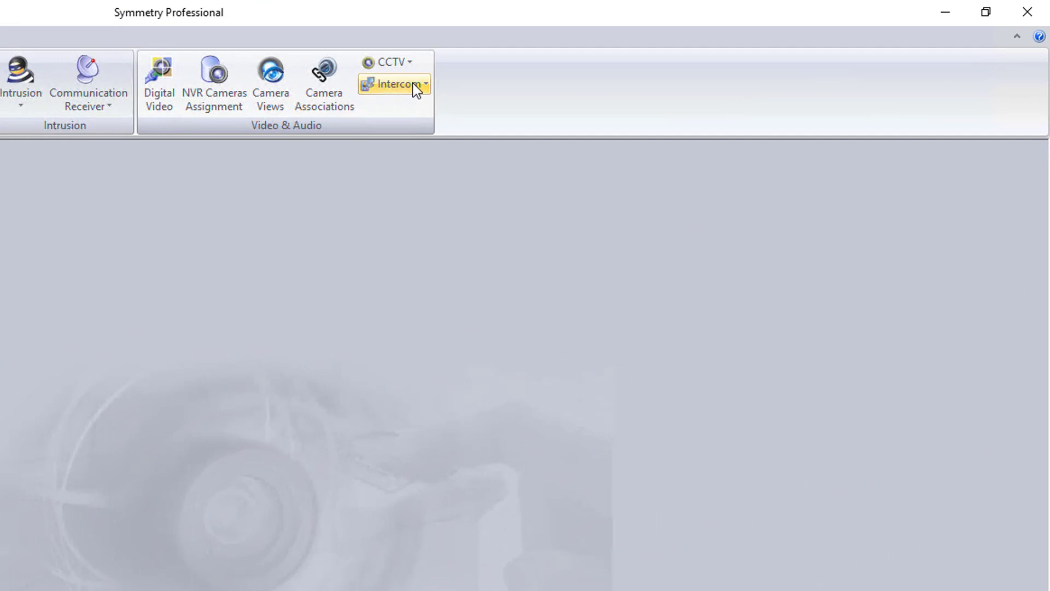
Add a Zenitel IC-Edge intercom station described as Office with station number 10
click(392, 84)
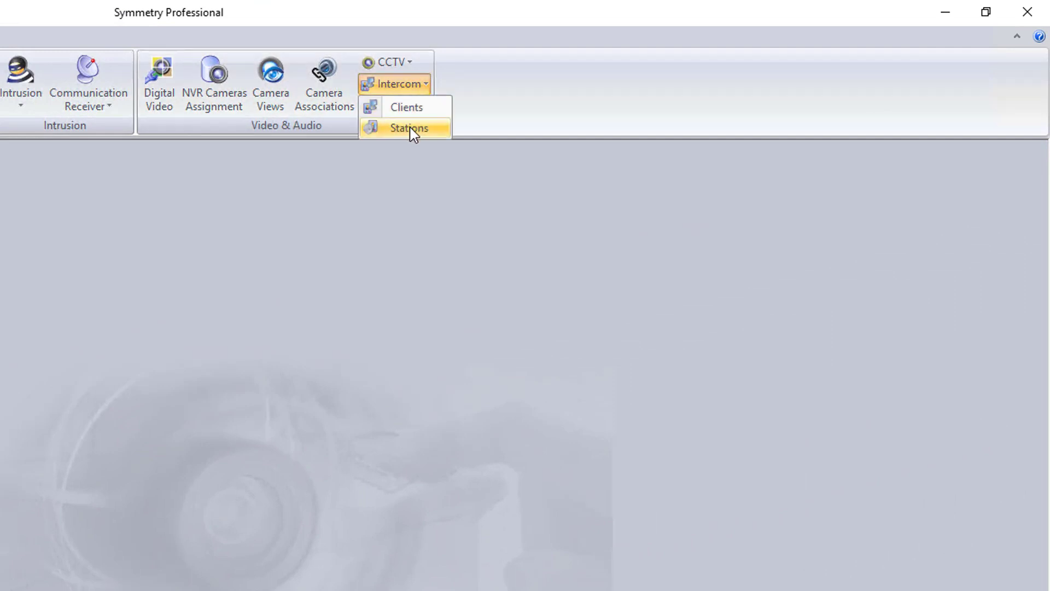
click(406, 128)
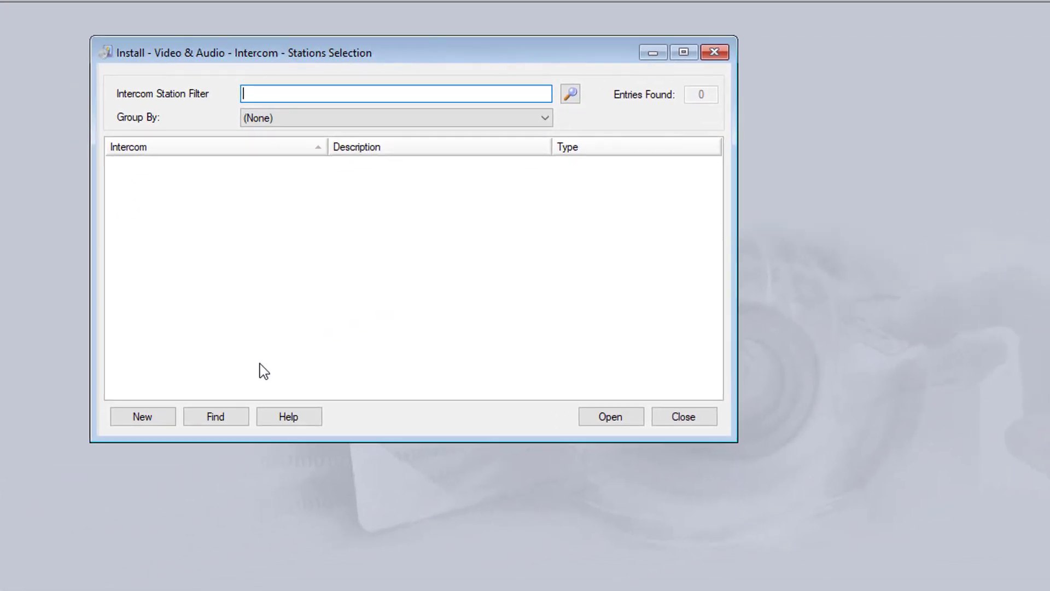
click(142, 416)
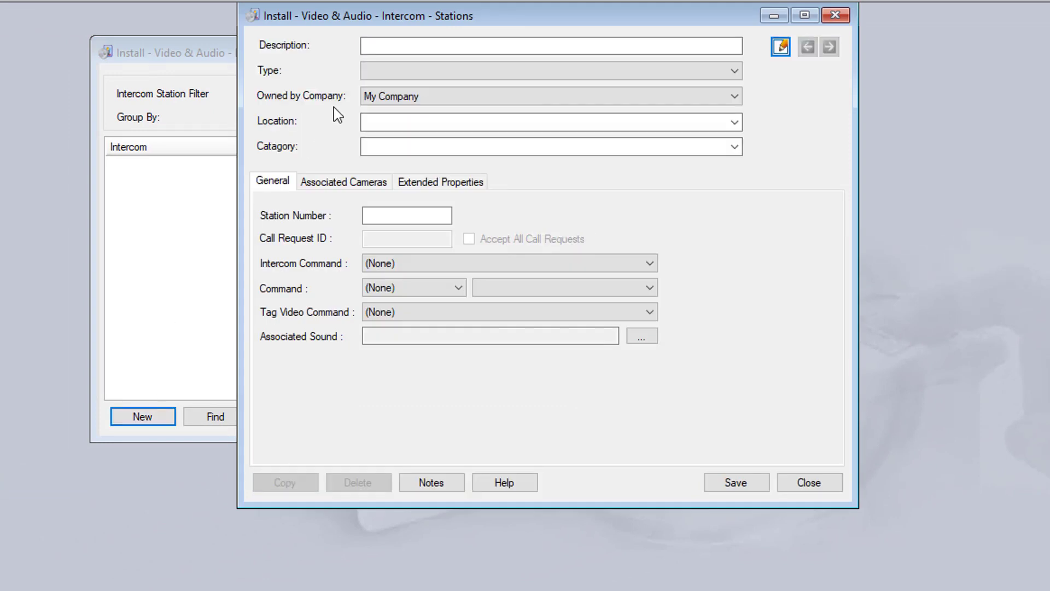
text(0)
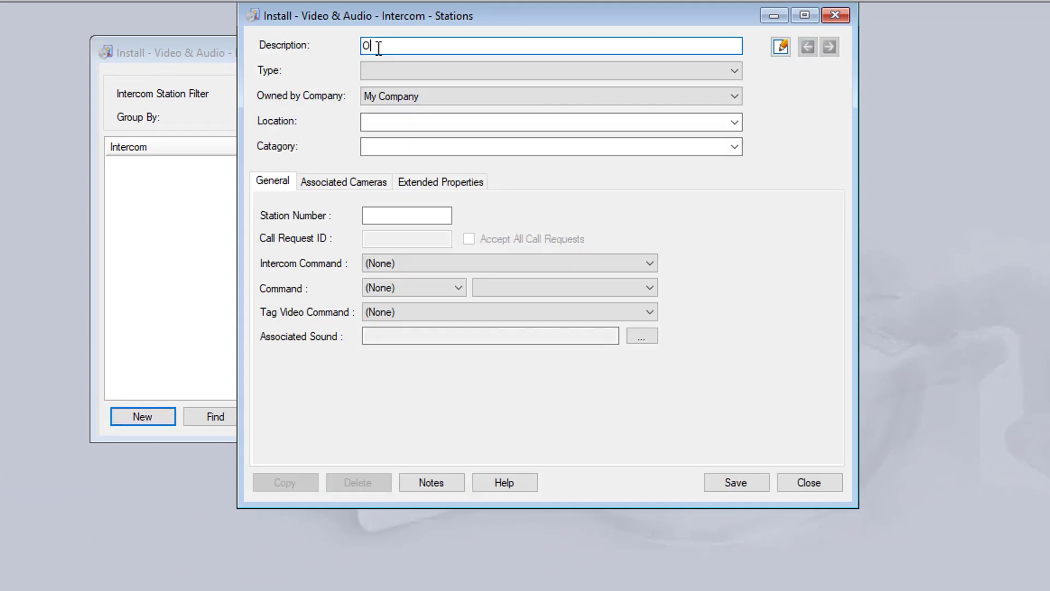
text(ffice)
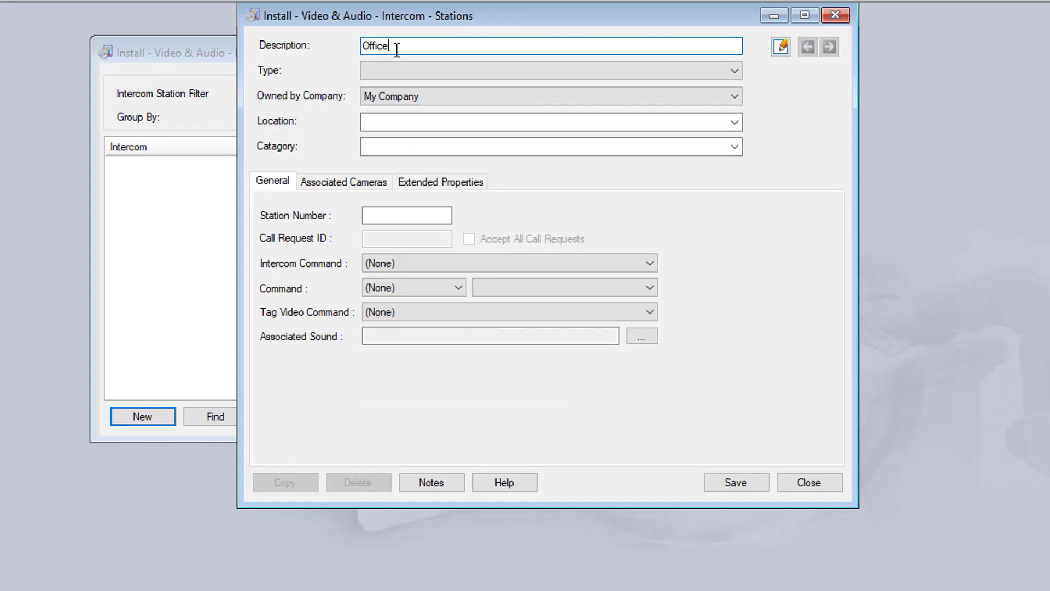
click(550, 70)
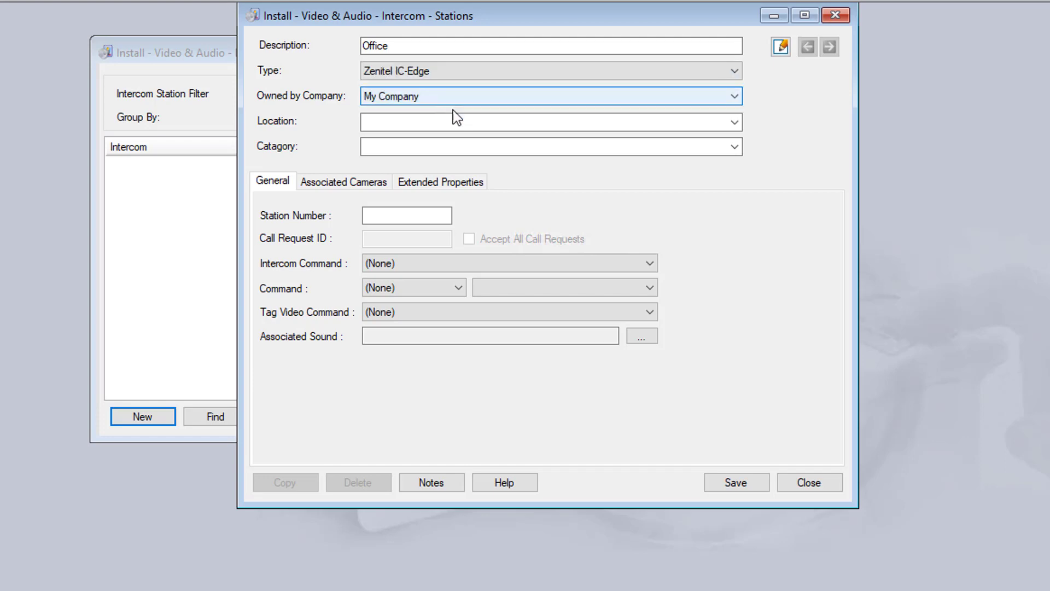
click(406, 215)
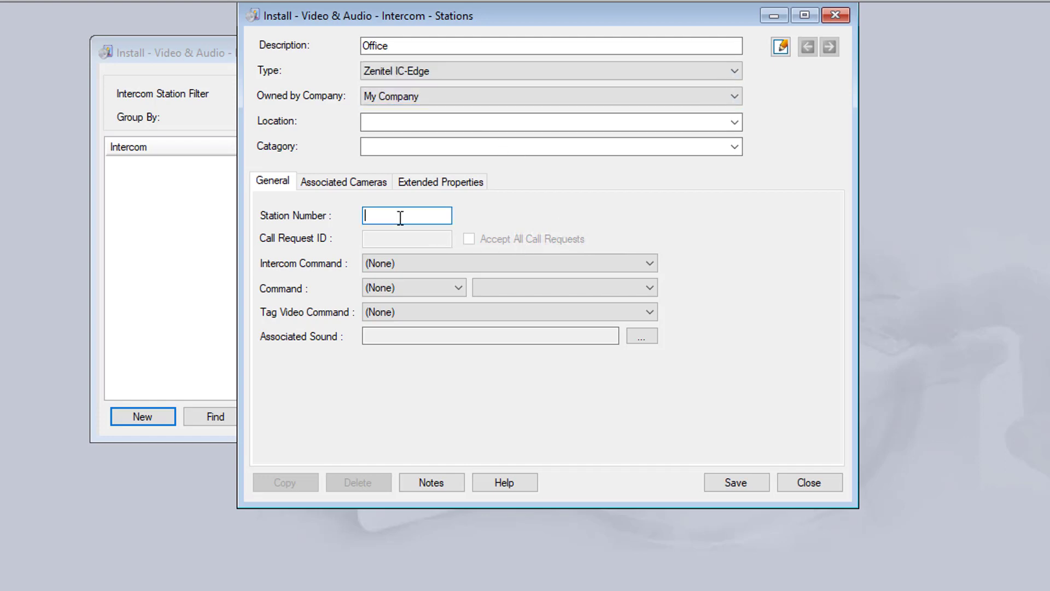
text(1)
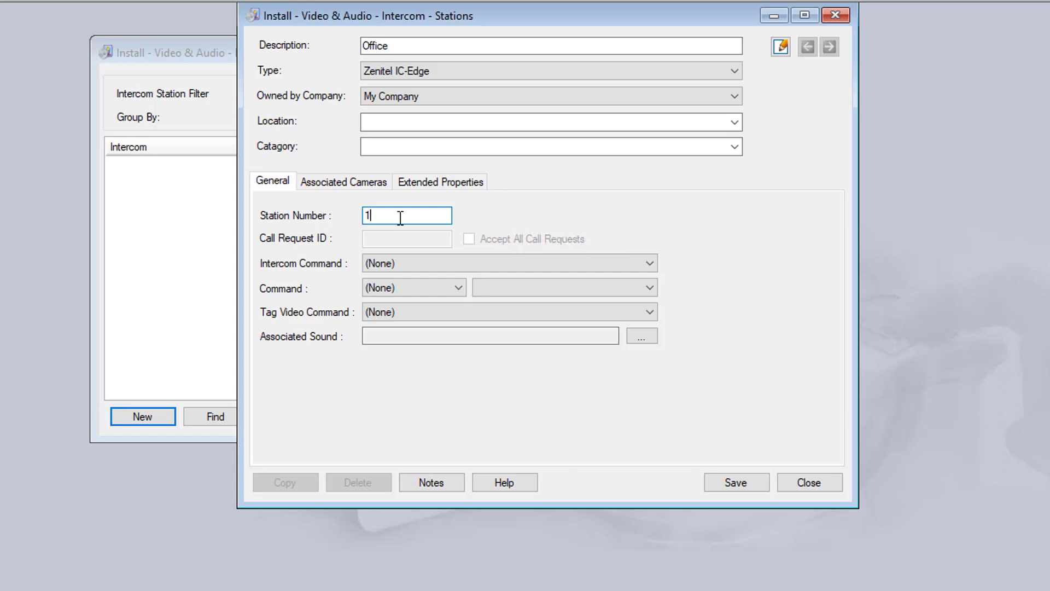
text(0)
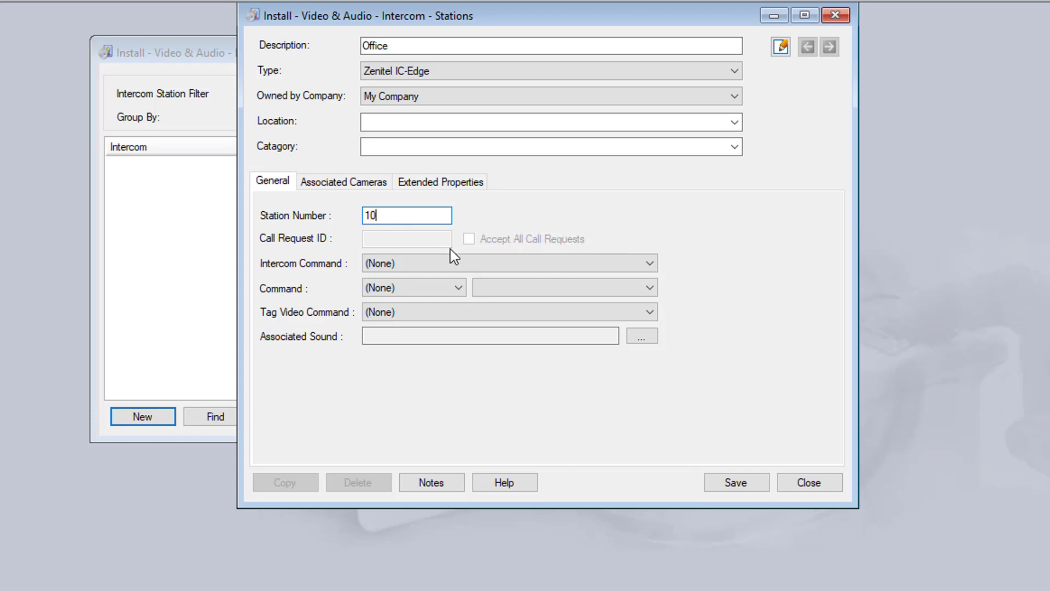
mouse_move(736, 482)
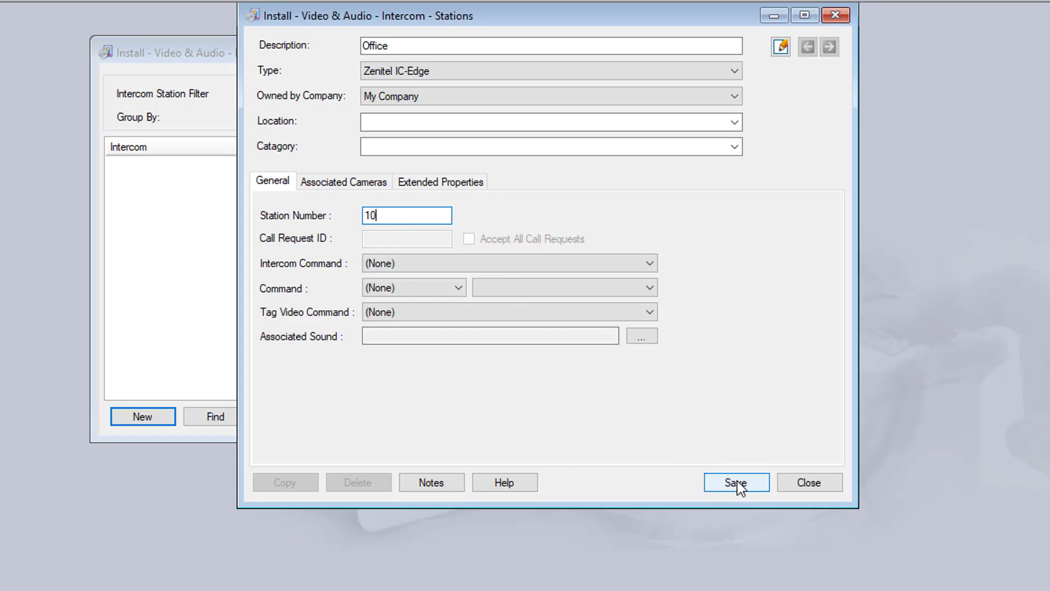
click(736, 482)
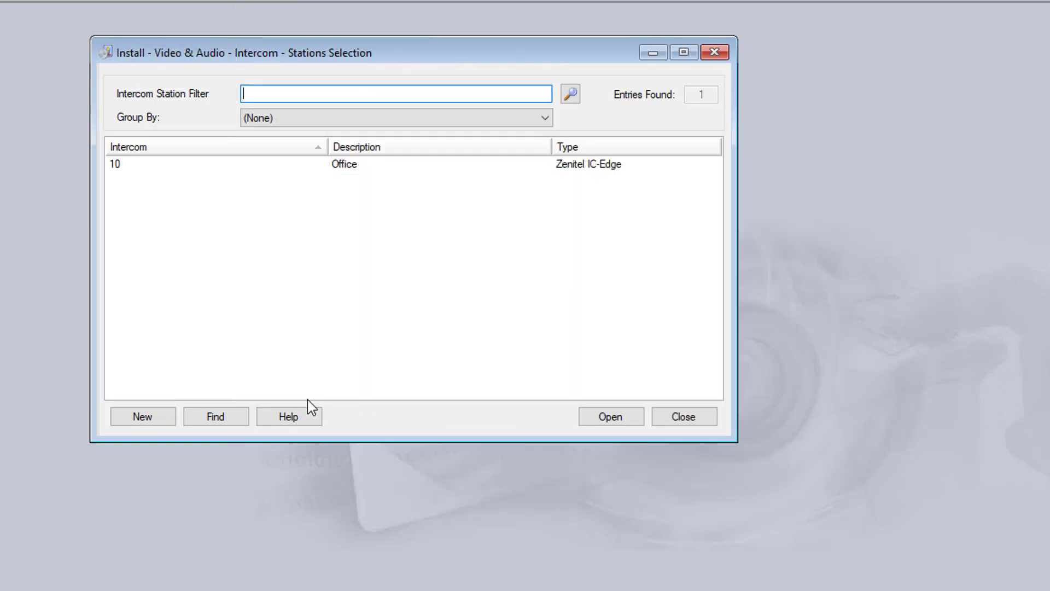
click(142, 416)
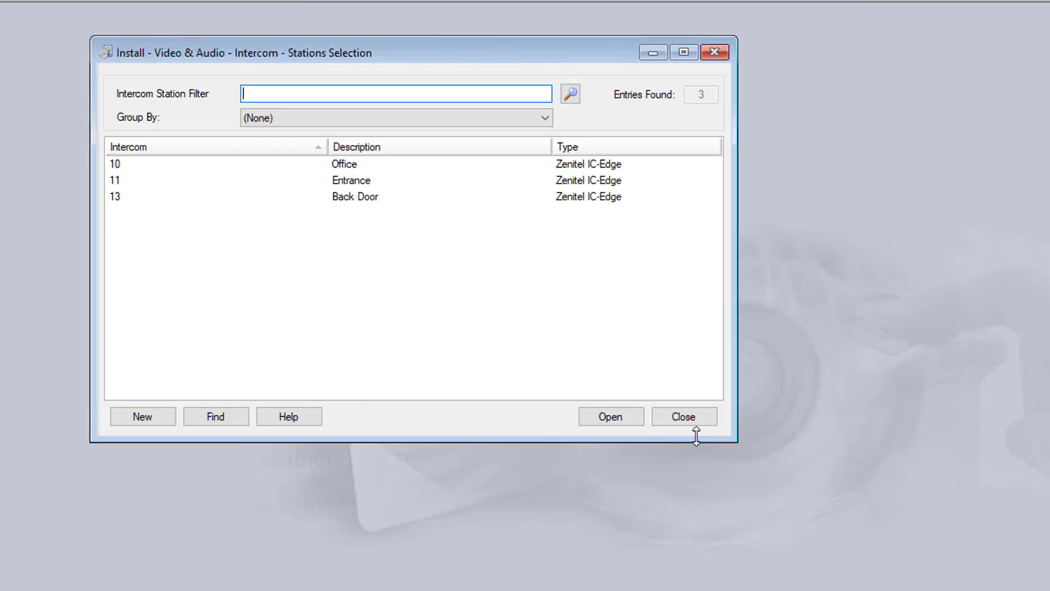
mouse_move(684, 416)
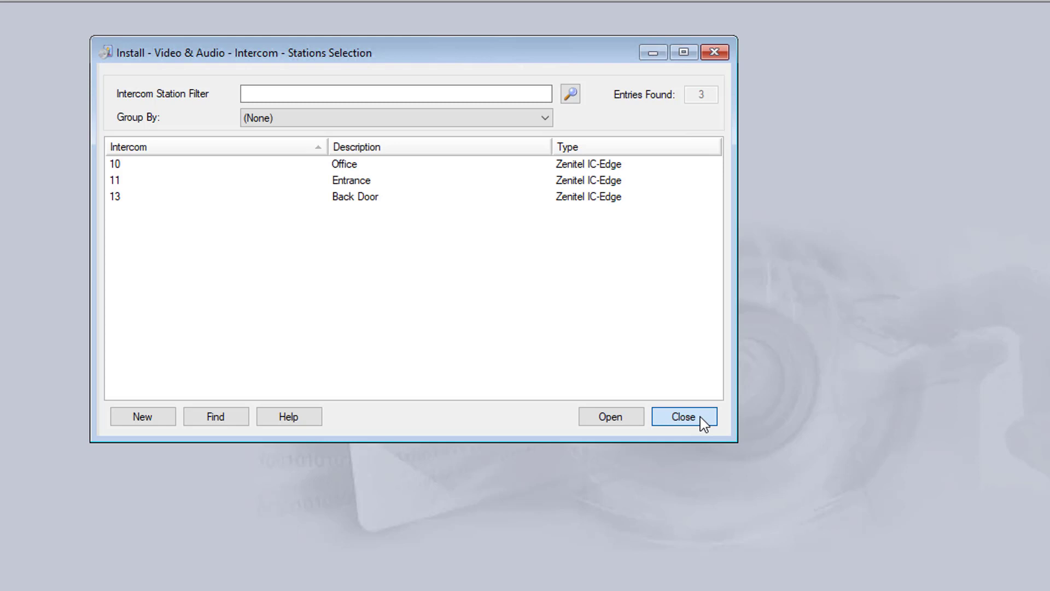
Close the stations list and open the Intercom view showing all four stations online
click(683, 415)
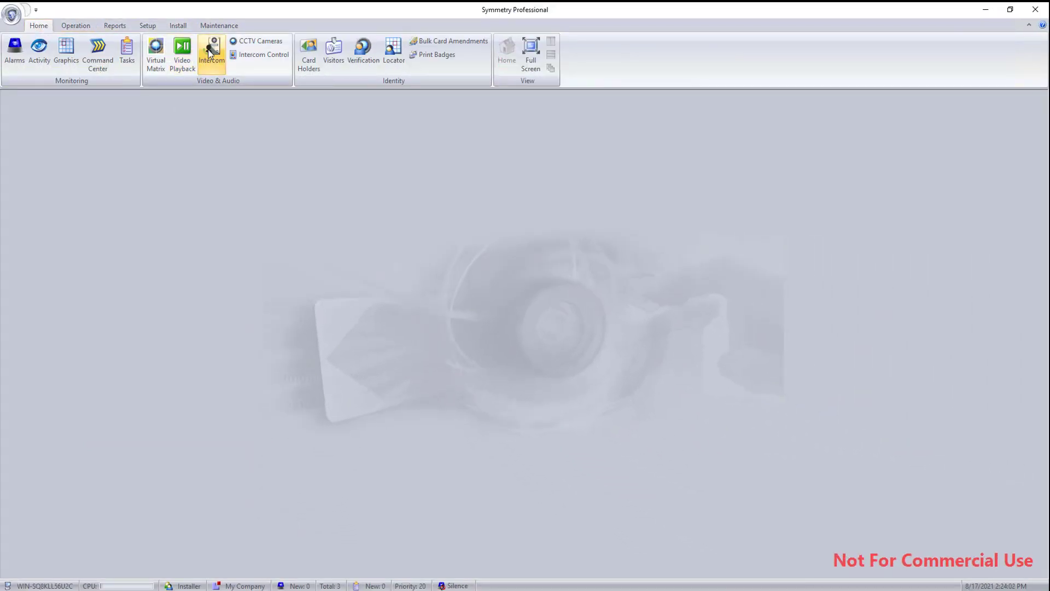
click(211, 53)
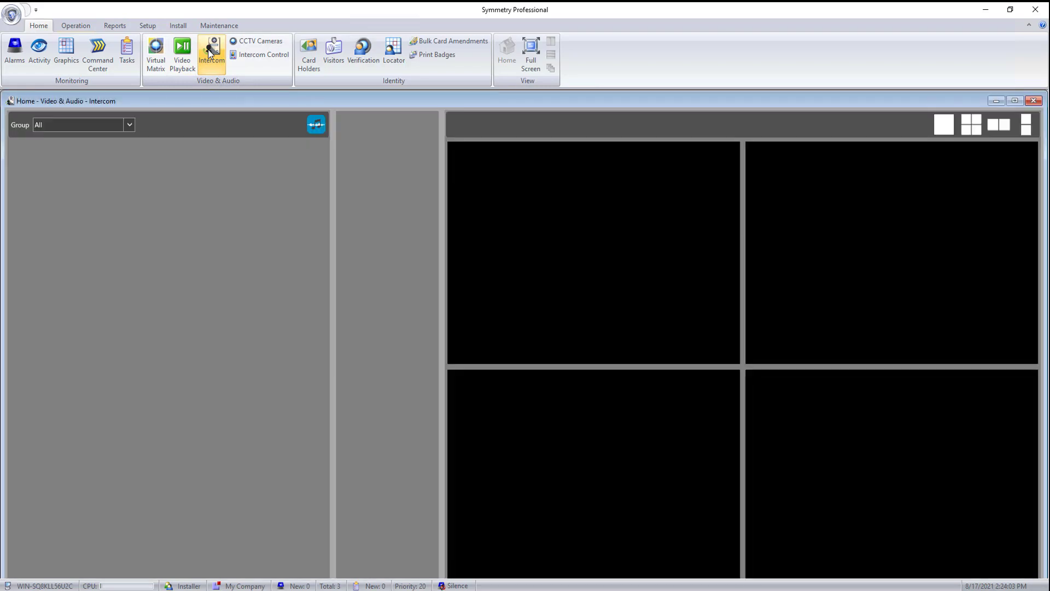
click(211, 53)
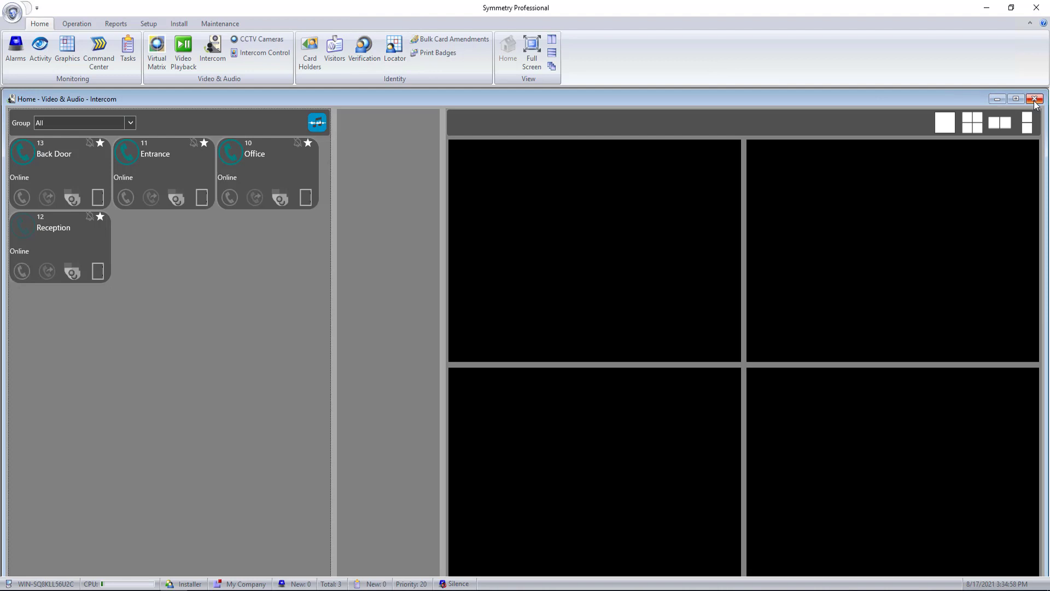
Close the Intercom view and open Digital Video devices filtered to ONVIF Camera
click(1035, 98)
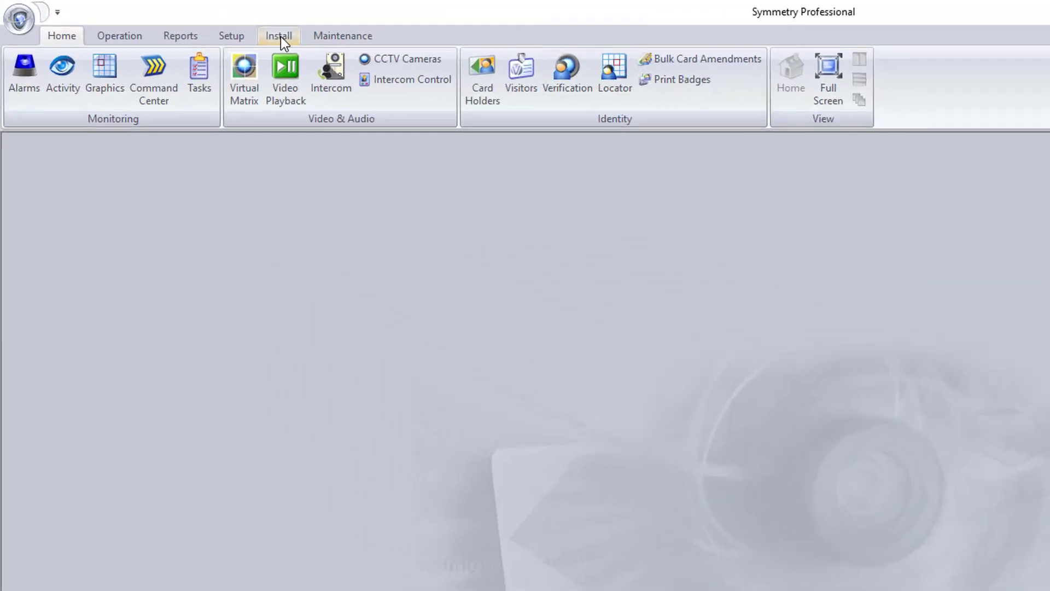
click(278, 36)
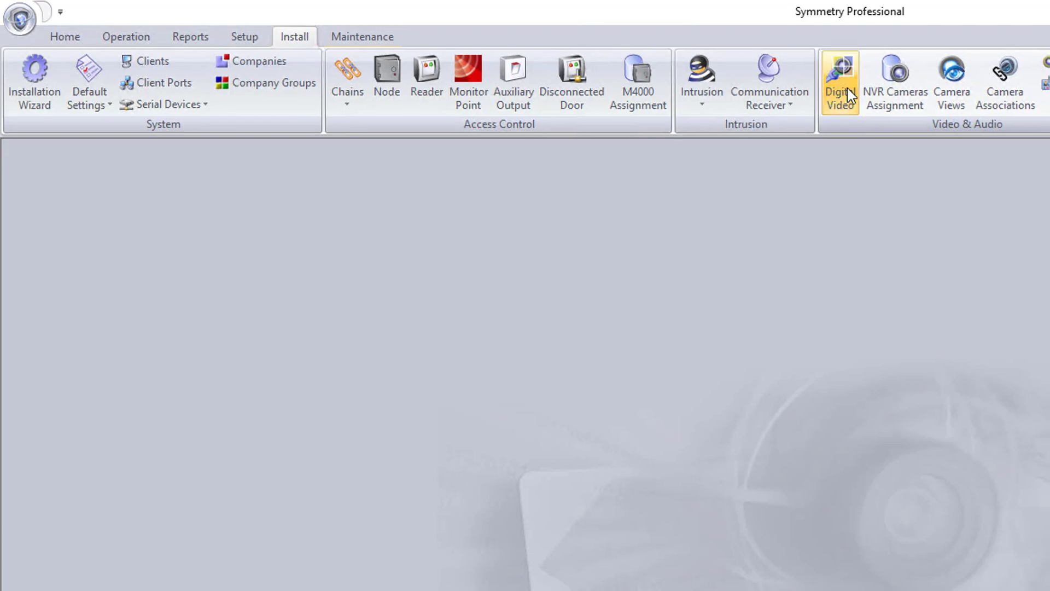
click(839, 80)
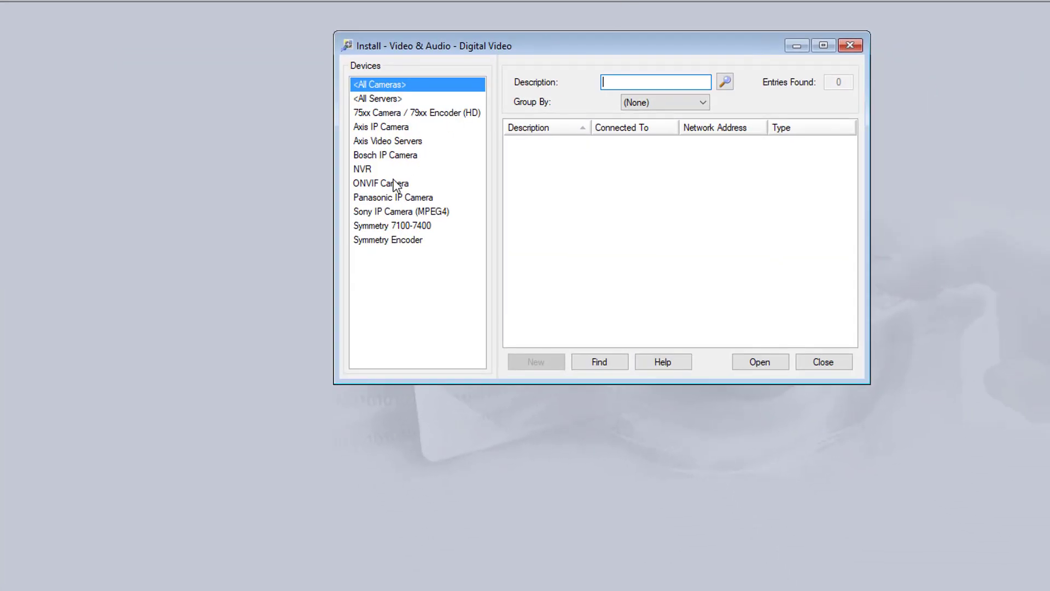
click(381, 182)
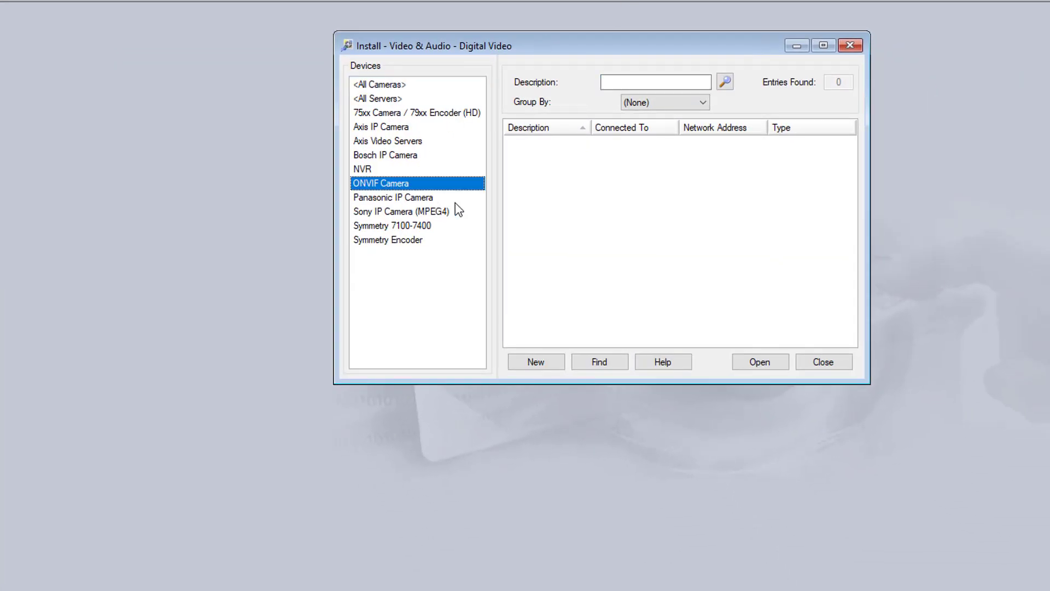
Add ONVIF camera Entrance at 10.9.7.219, connect it, set camera number 1, and save
click(535, 361)
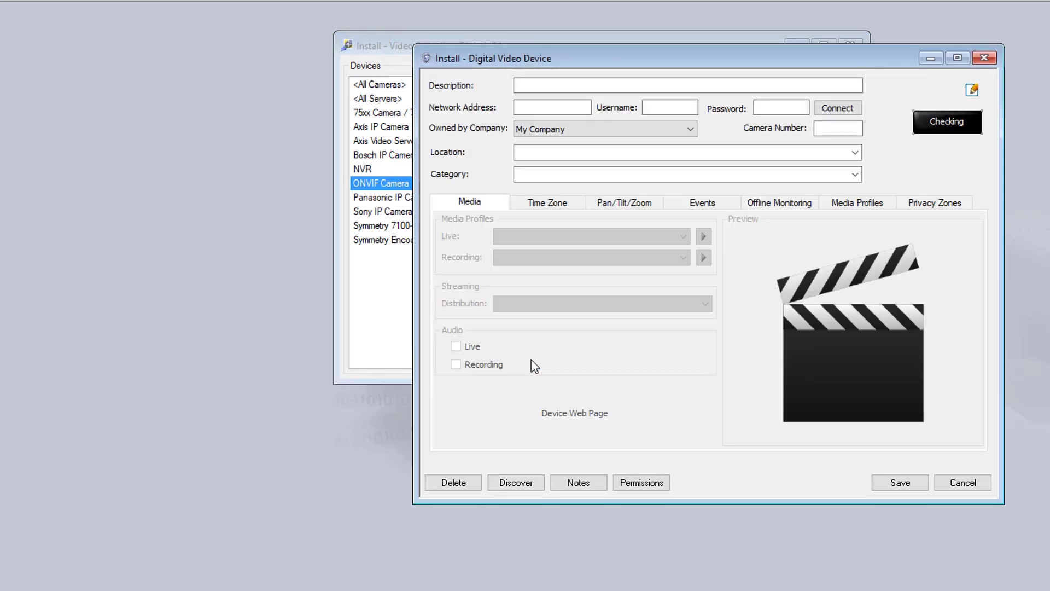
click(687, 86)
text(Entrance)
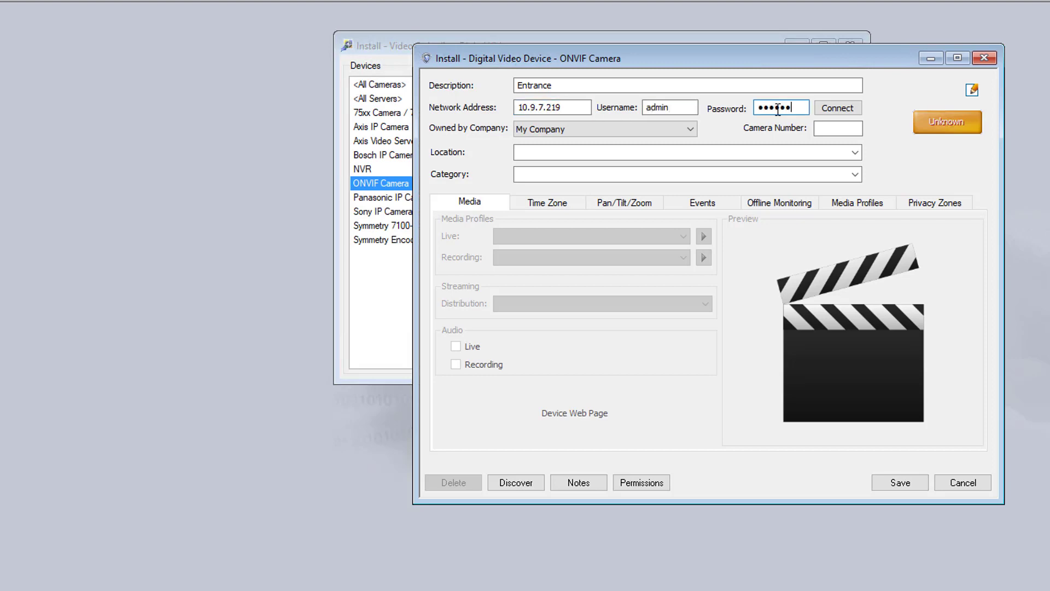
click(838, 108)
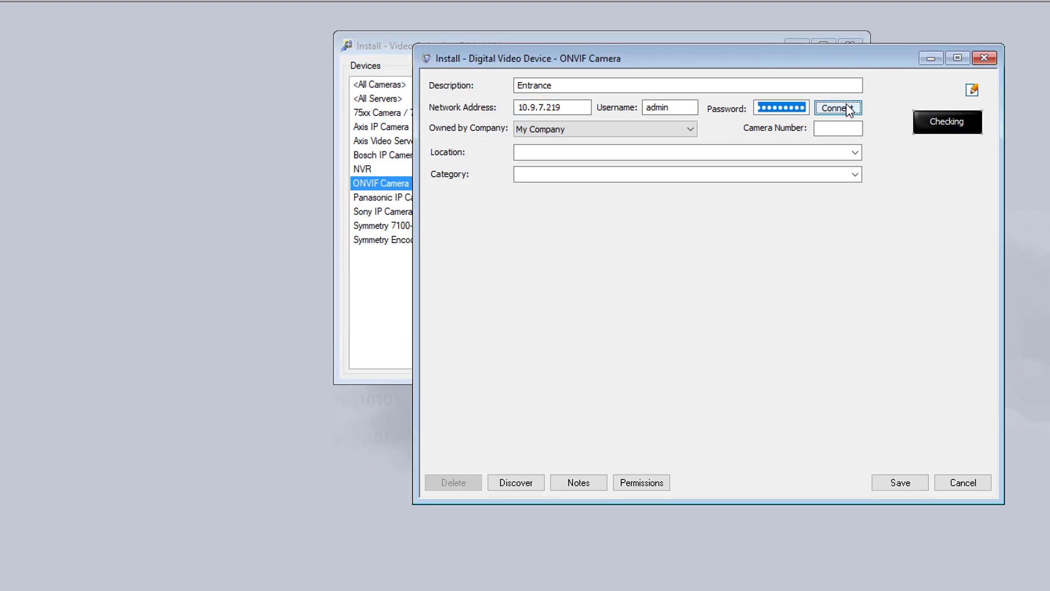
click(838, 108)
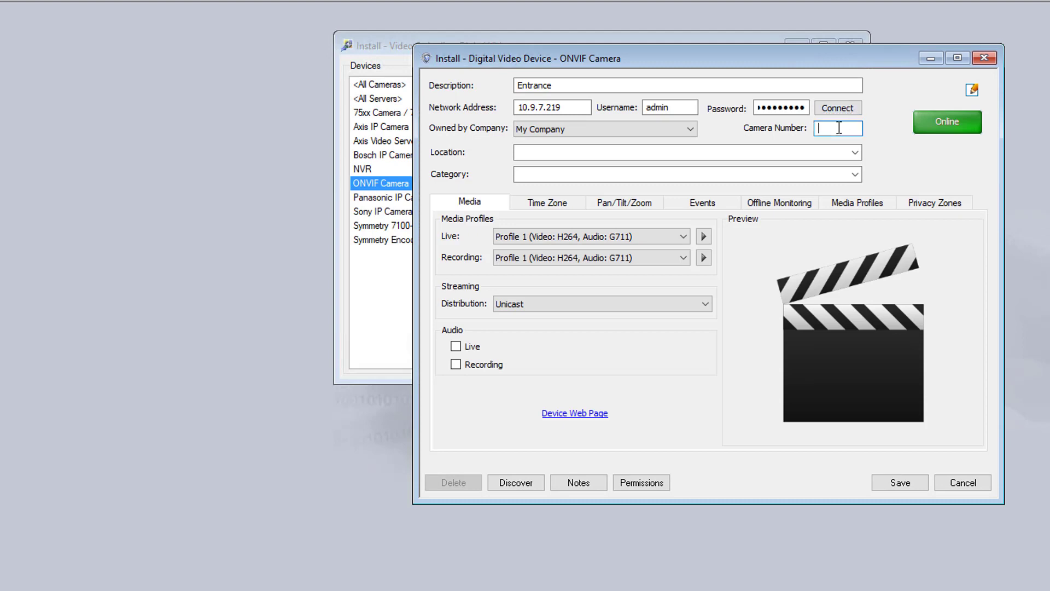
text(1)
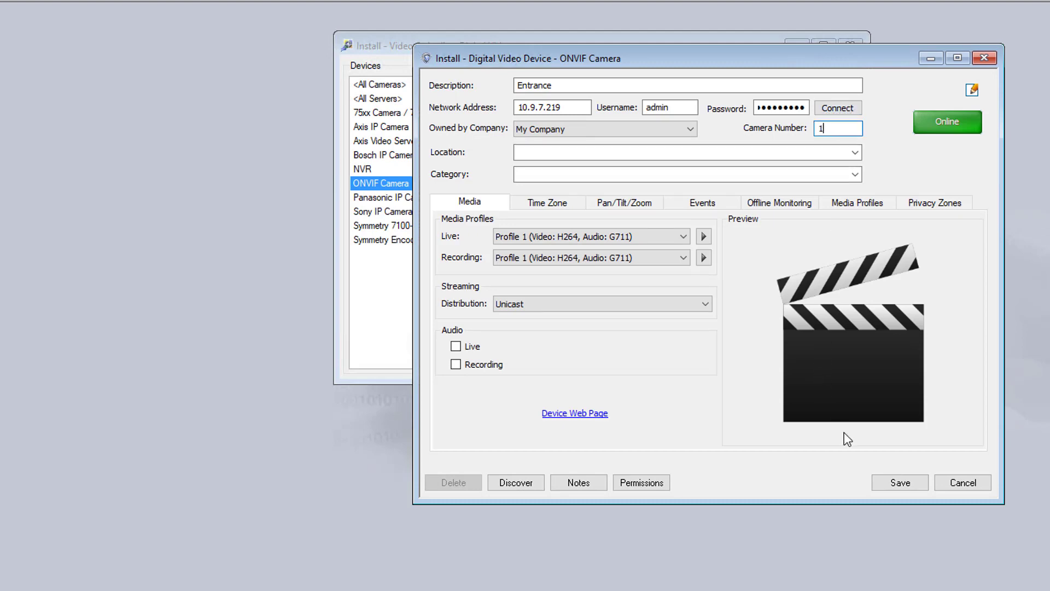
click(899, 482)
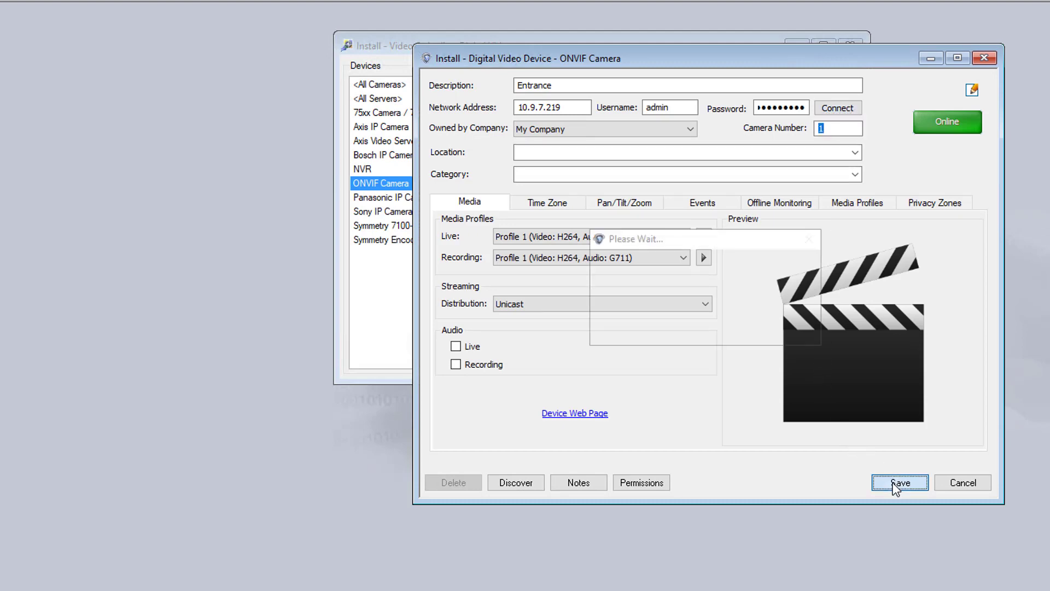
click(899, 482)
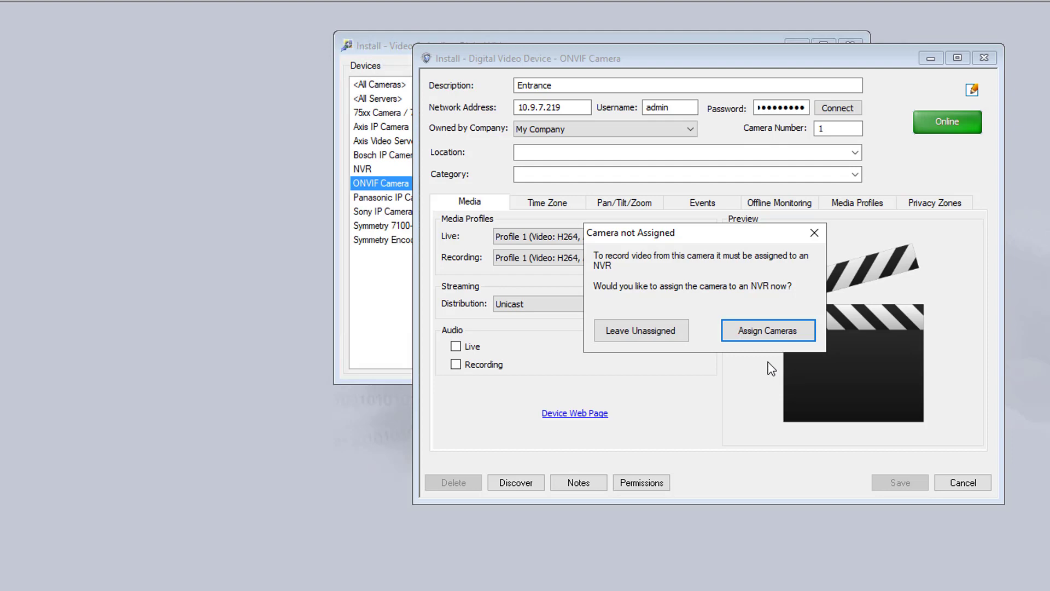
mouse_move(768, 337)
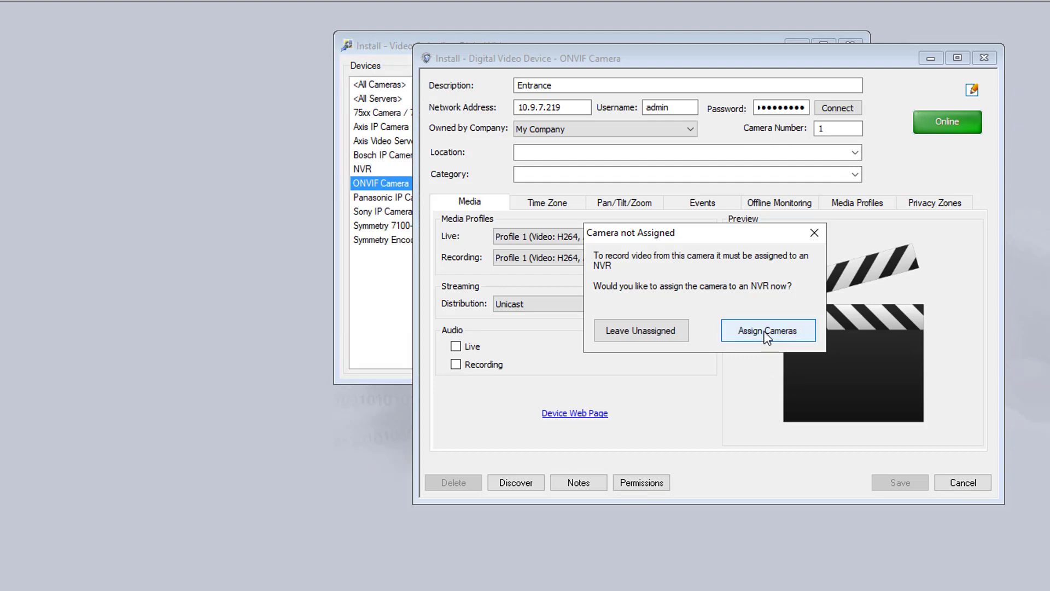
Save Entrance's NVR assignment and add the Overview camera at 10.9.5.219
click(768, 331)
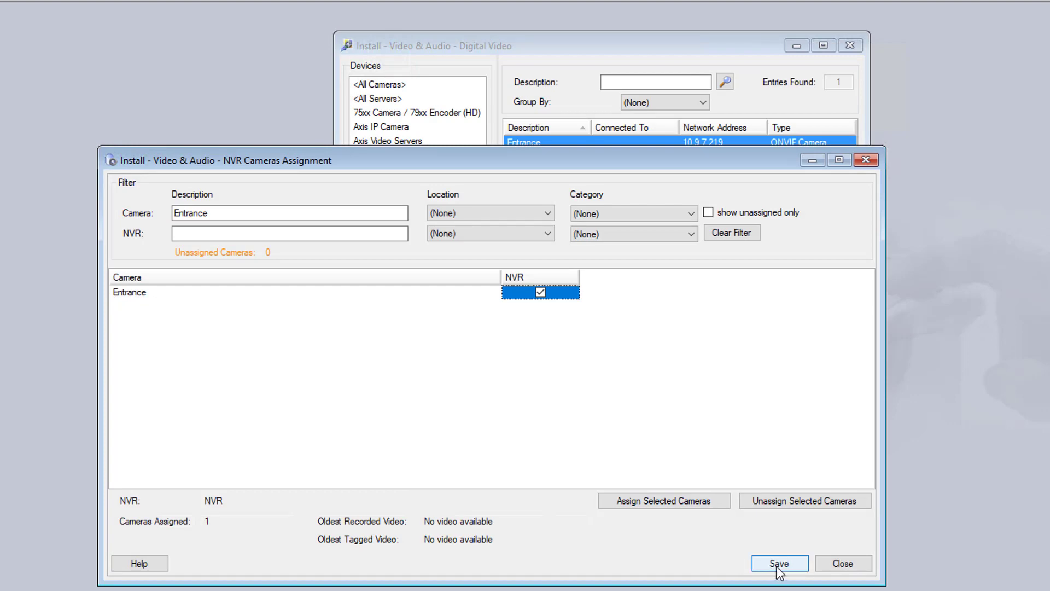
click(779, 562)
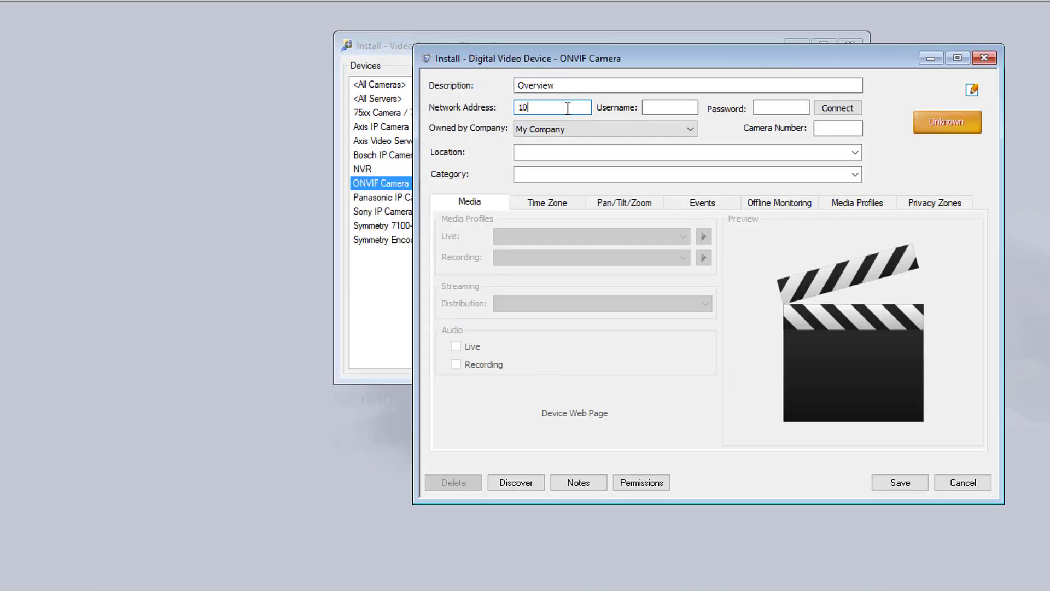
click(836, 108)
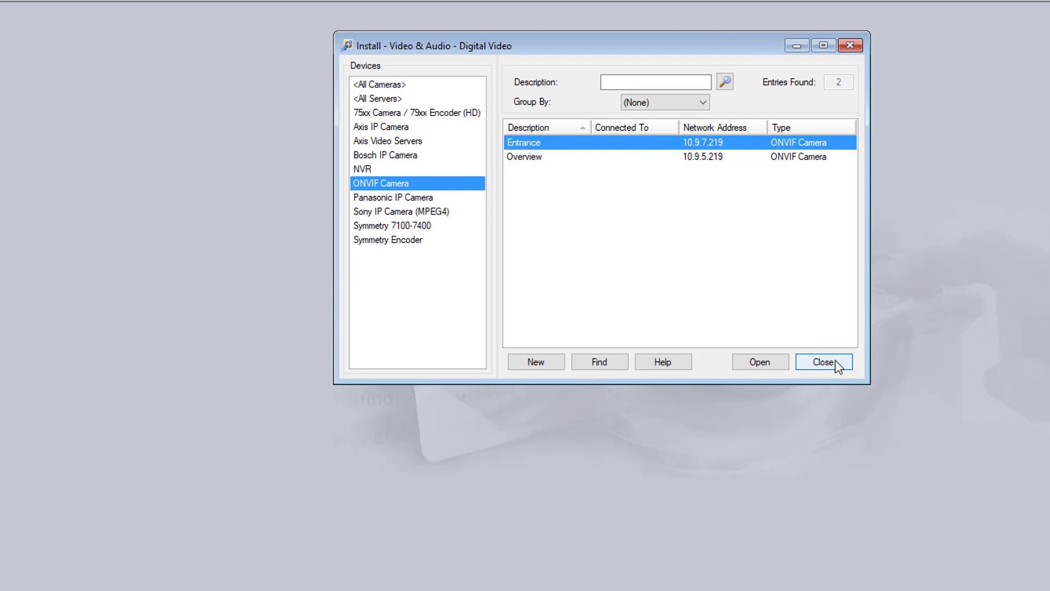
Close Digital Video, open the intercom stations list, and select station 11 Entrance
click(823, 362)
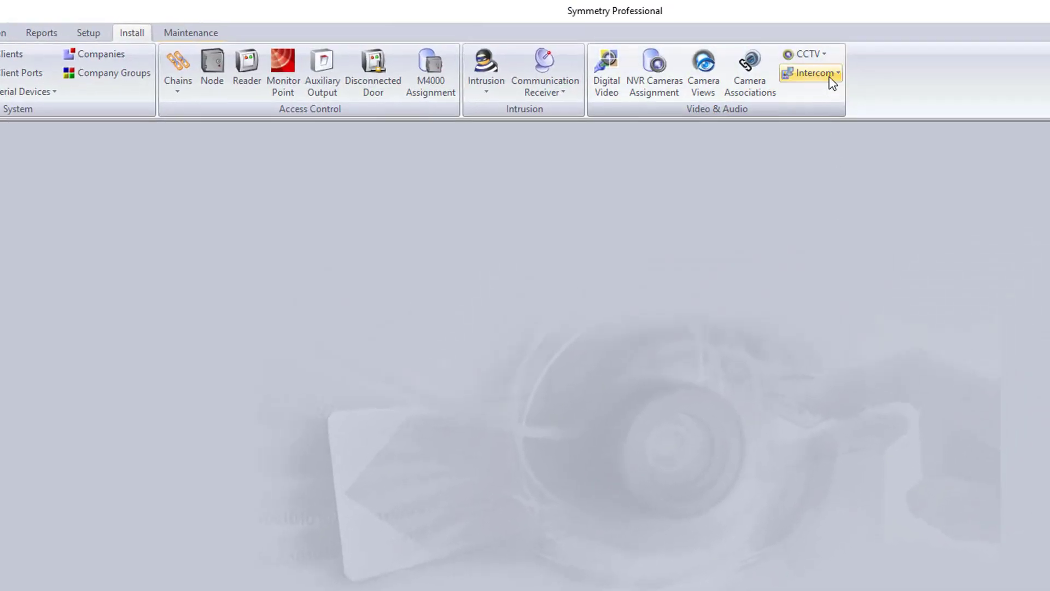
click(812, 73)
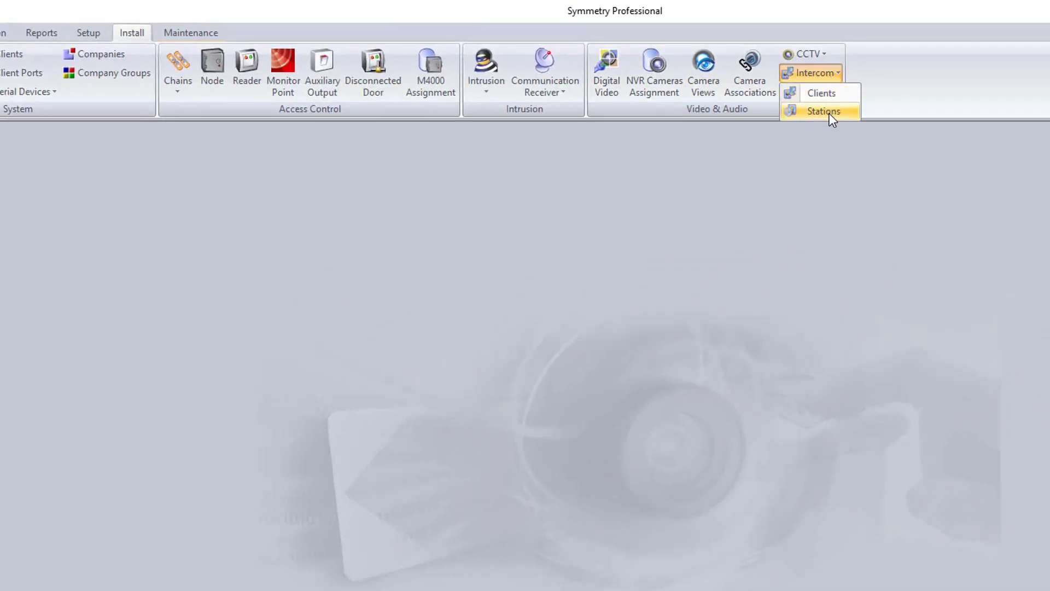
click(823, 111)
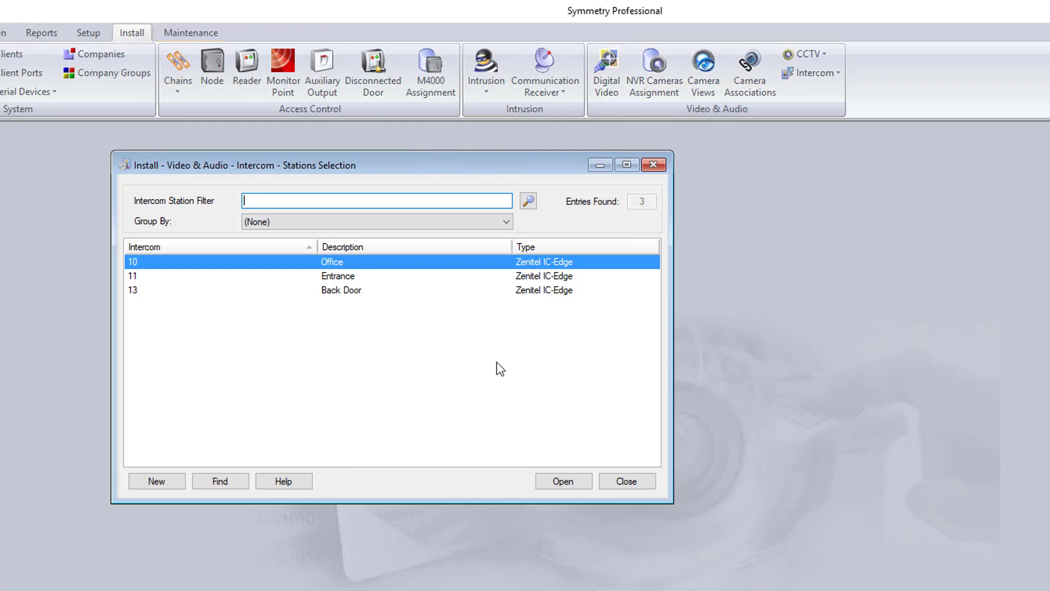
click(337, 276)
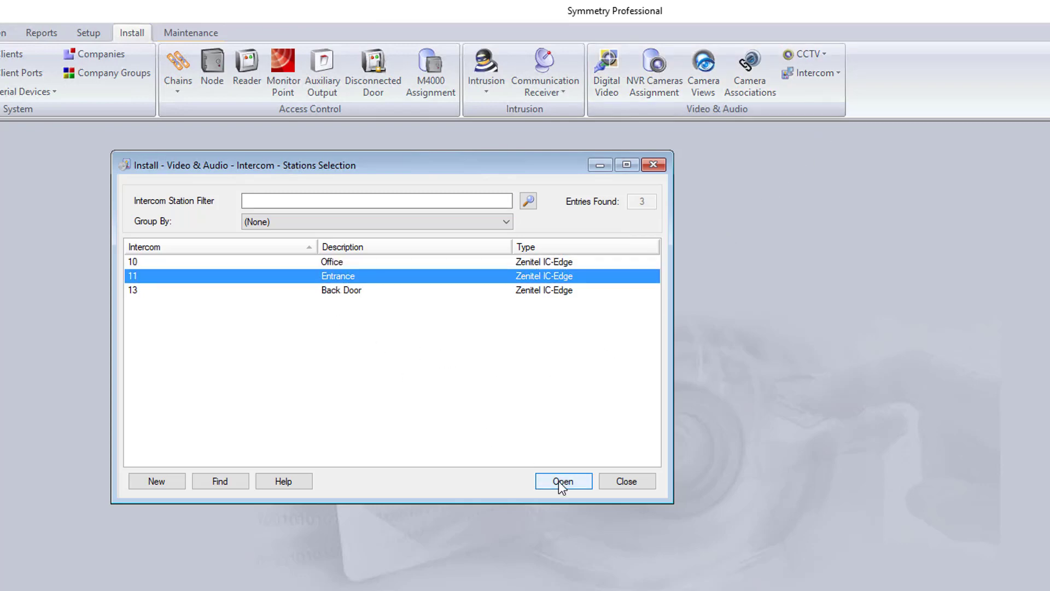
Link Entrance and Overview cameras to station 11 Entrance, save, and close the list
click(563, 481)
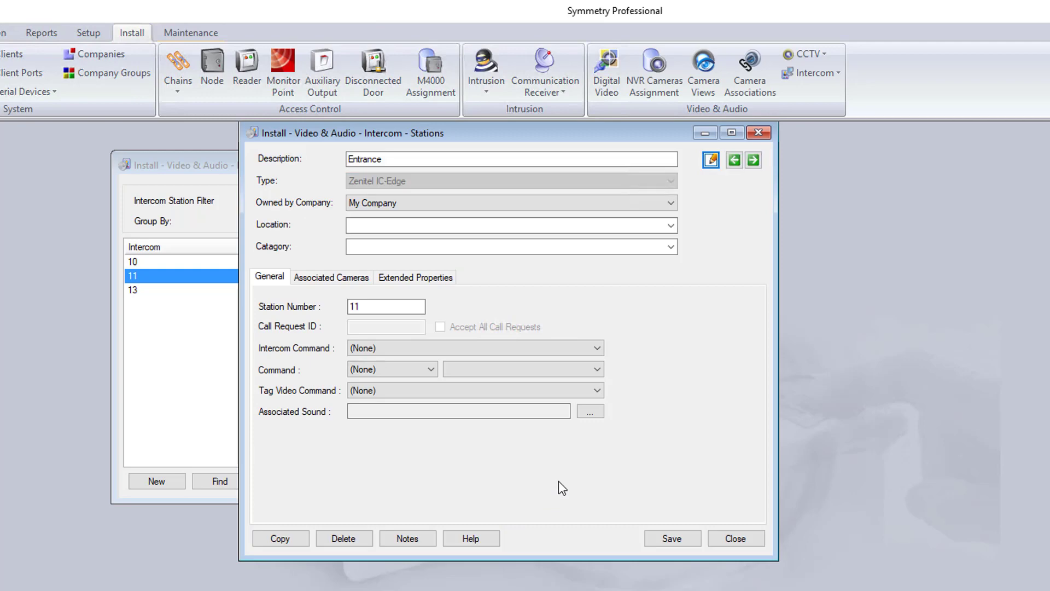
click(331, 277)
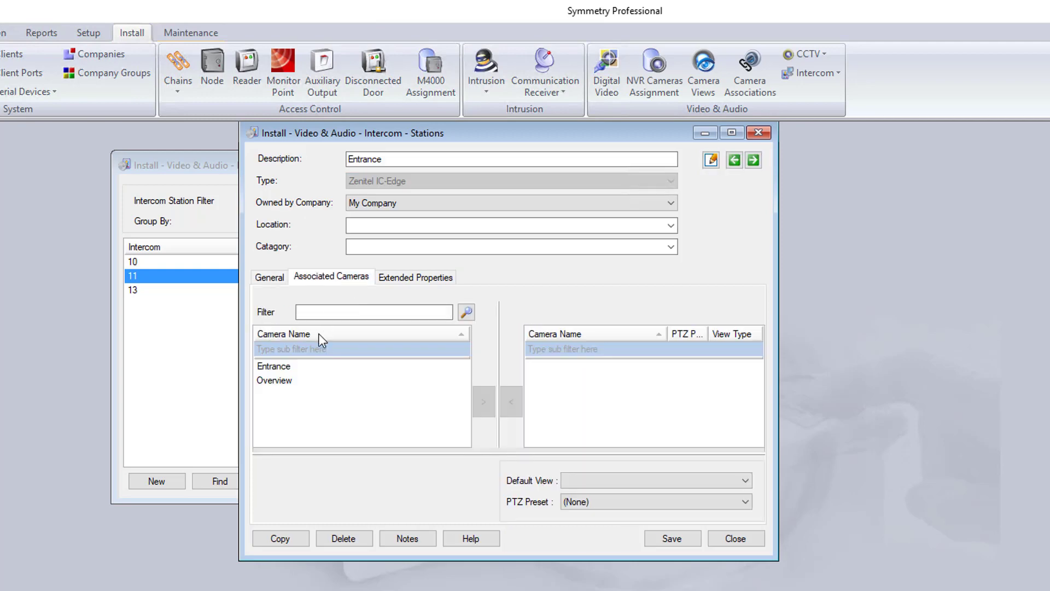
click(273, 366)
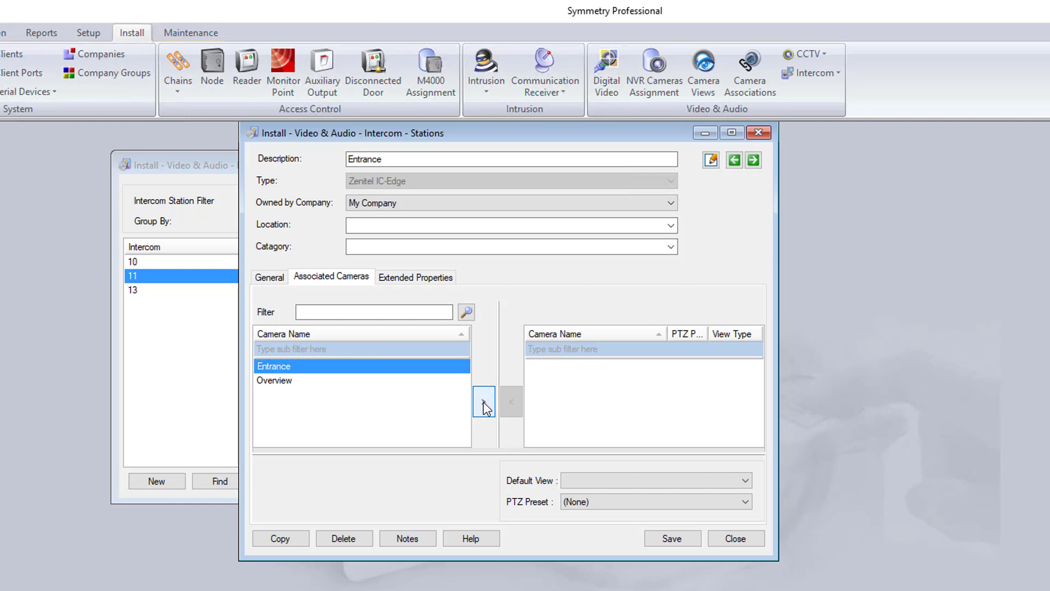
click(483, 400)
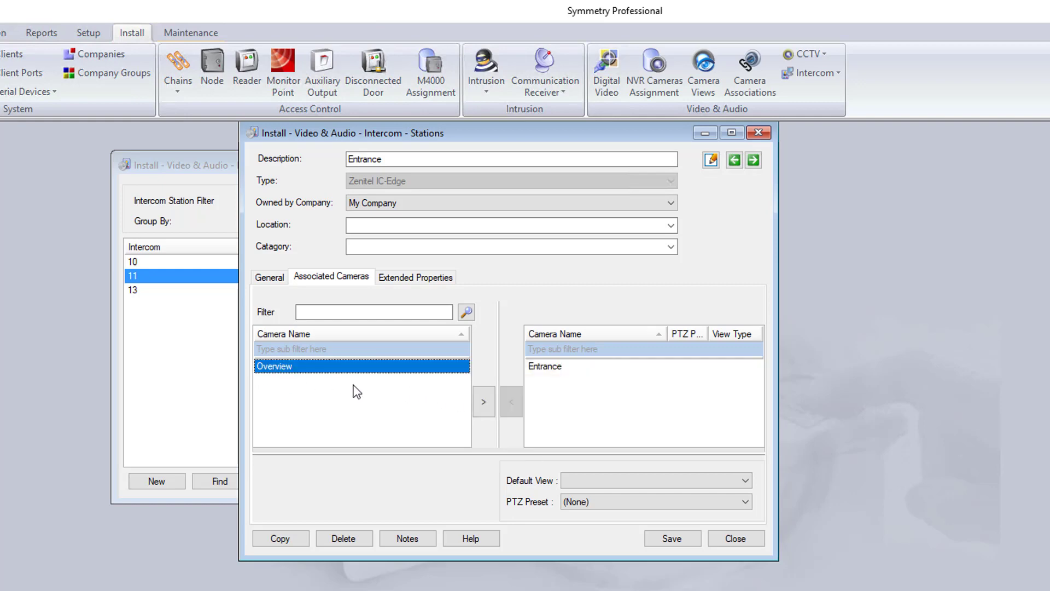
click(483, 401)
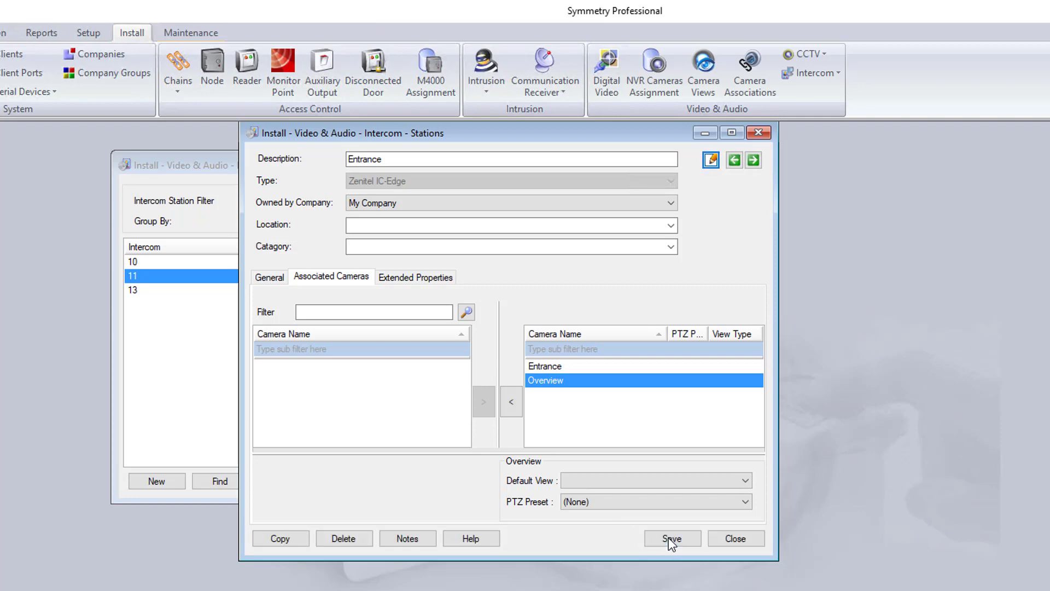
click(672, 538)
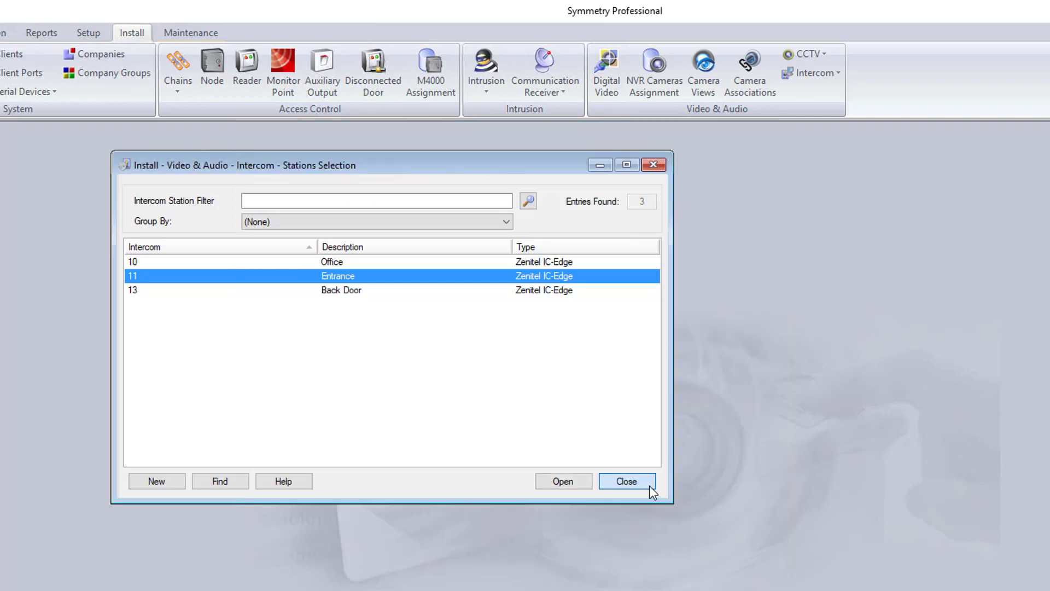
click(626, 481)
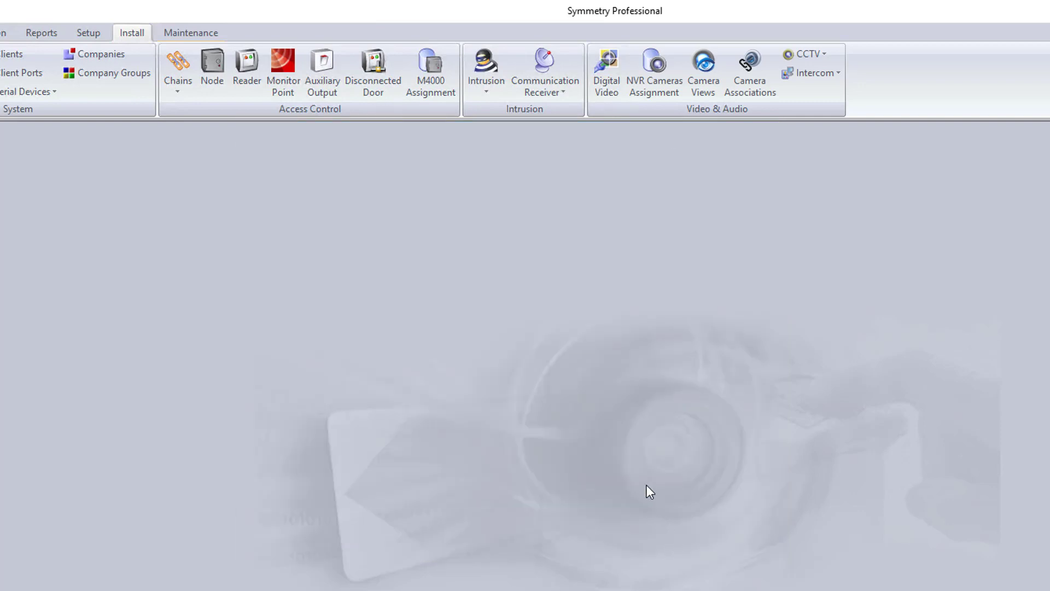
Show the Intercom view from the Home ribbon, with Entrance's live camera feeds
click(38, 23)
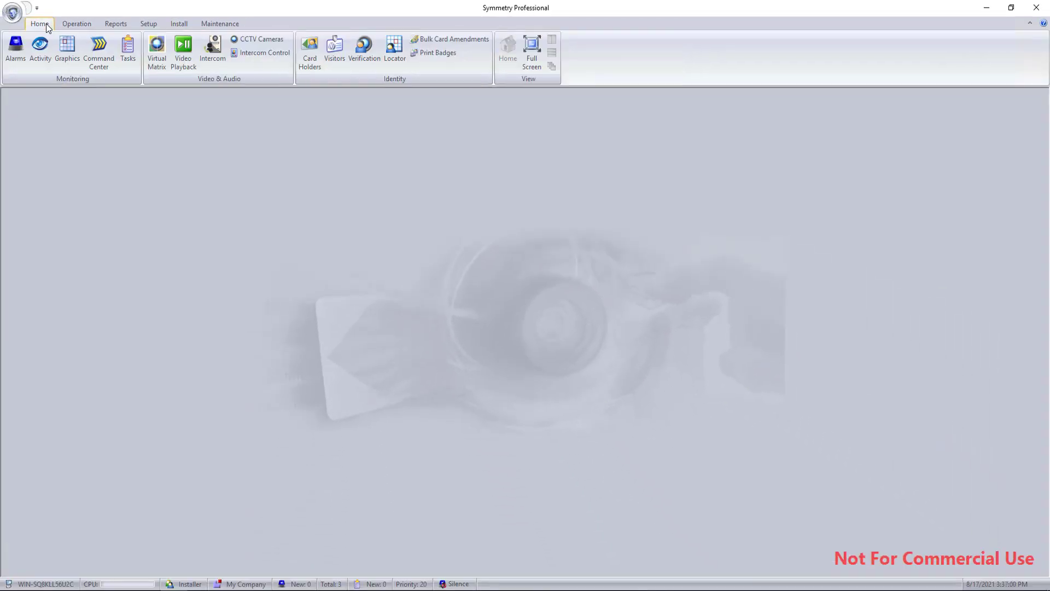
click(212, 47)
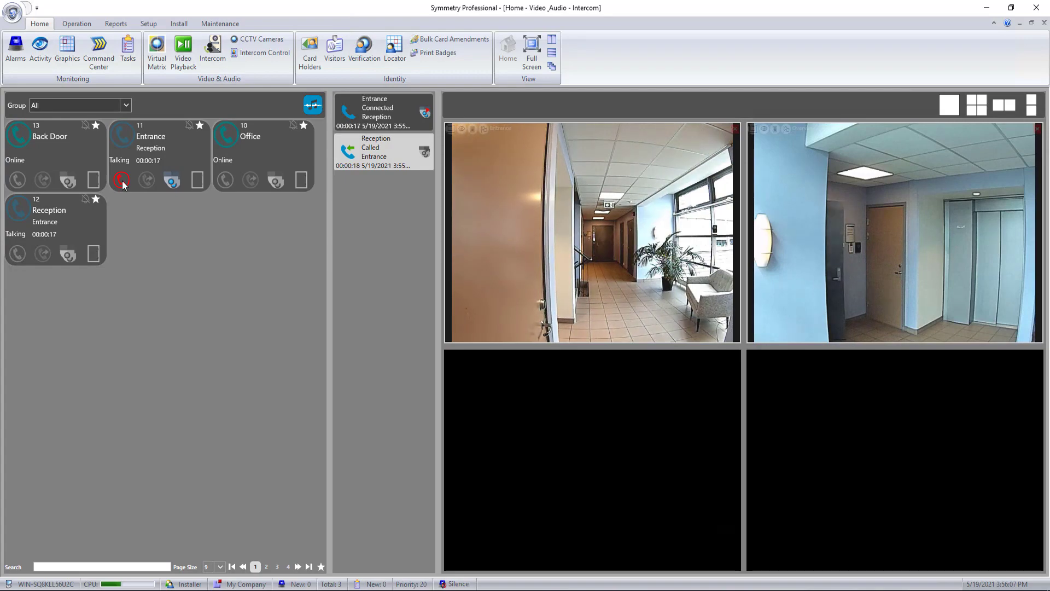
Hang up the Entrance–Reception call and set the video wall to a 2x2 layout
click(122, 180)
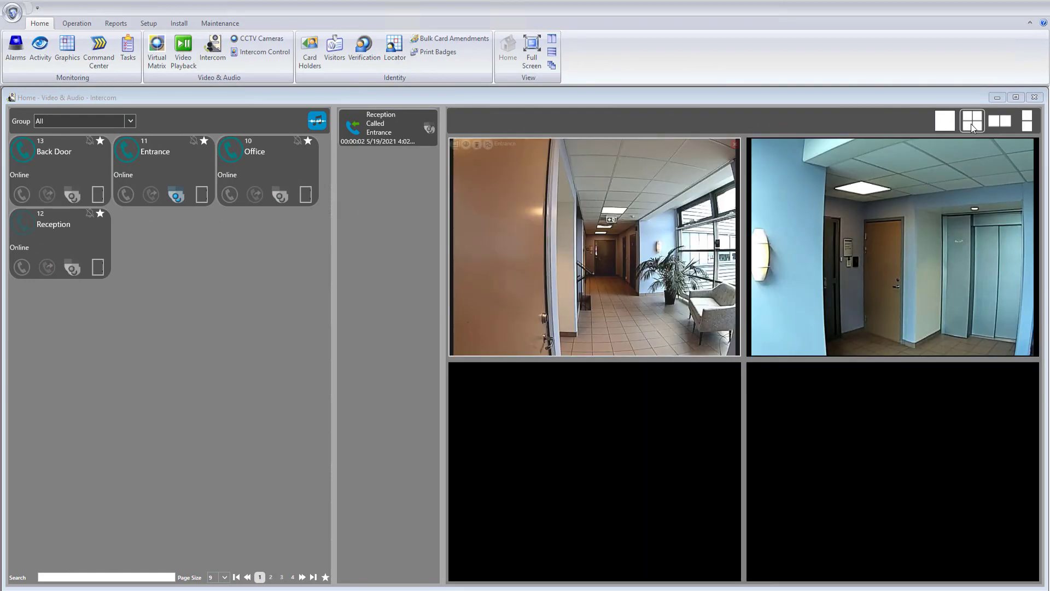
click(1026, 121)
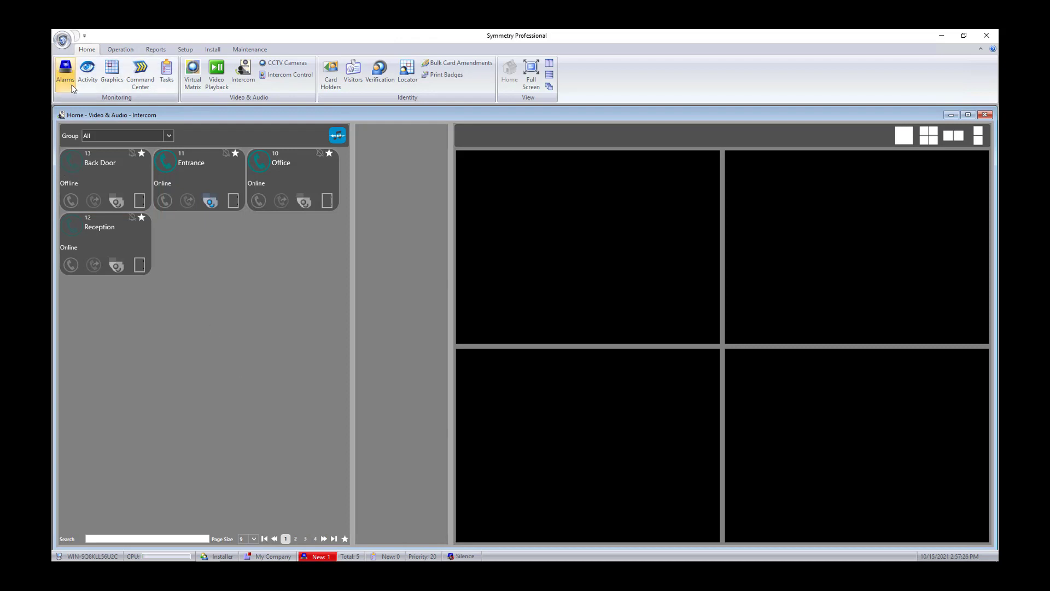
Open Alarms from the Home ribbon and select the Back Door Station Fault entry
click(65, 73)
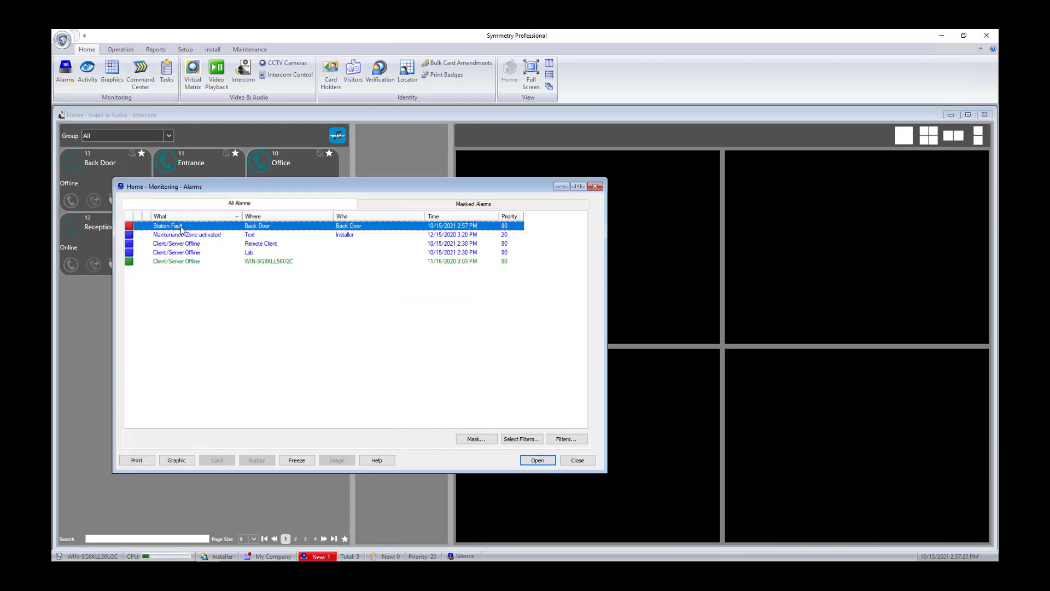
mouse_move(596, 186)
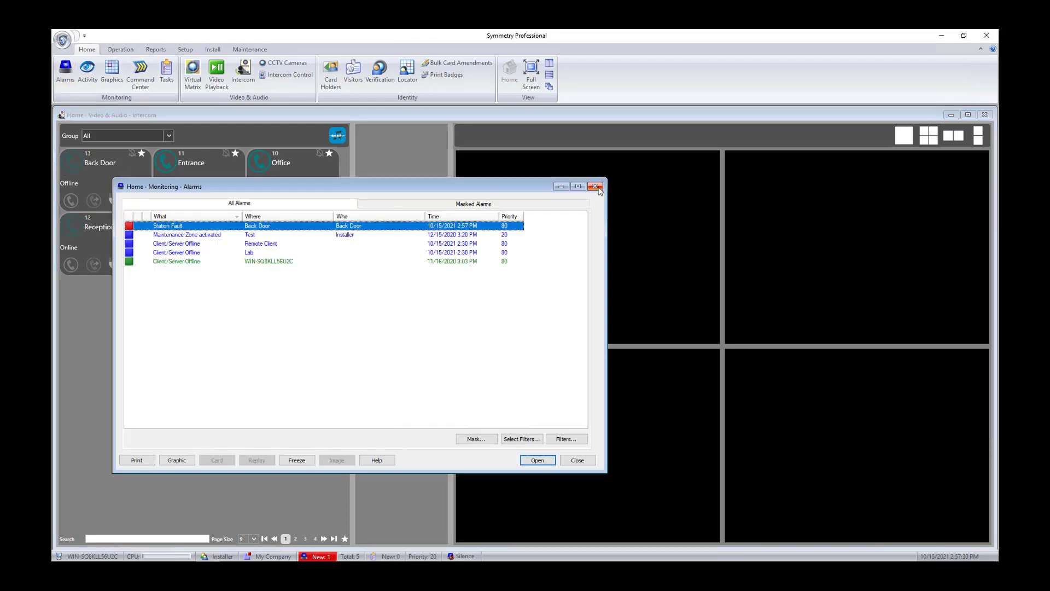
click(595, 186)
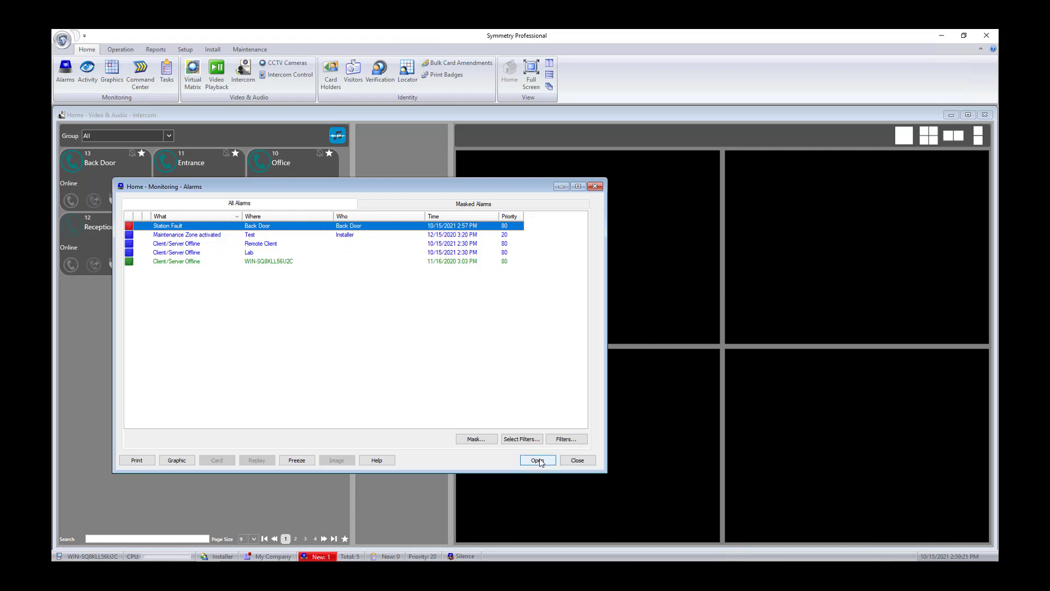
Open the Back Door Station Fault alarm, clear it, and close the Alarms window
click(536, 460)
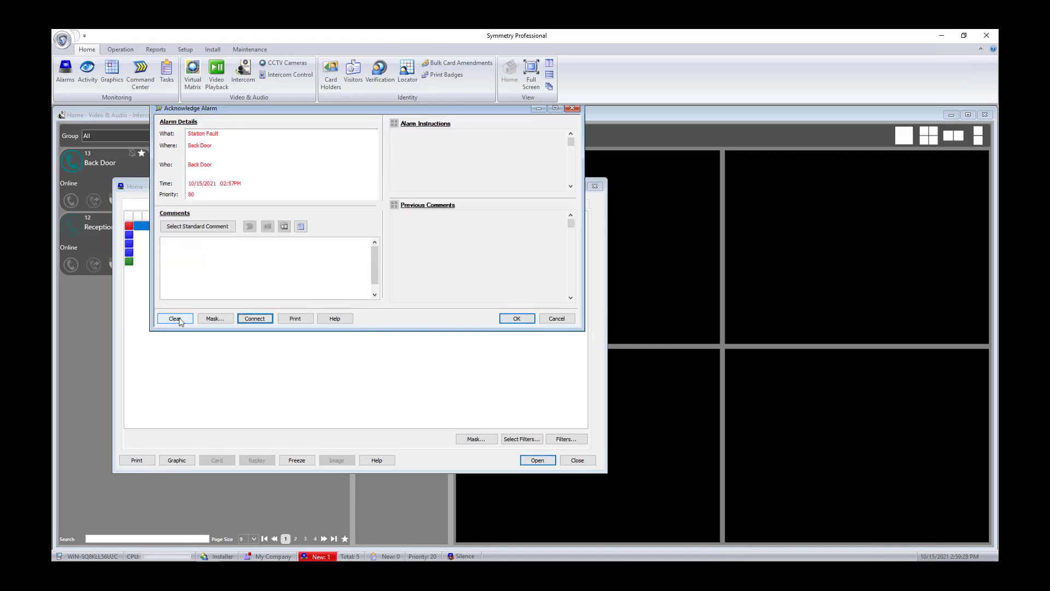
click(175, 318)
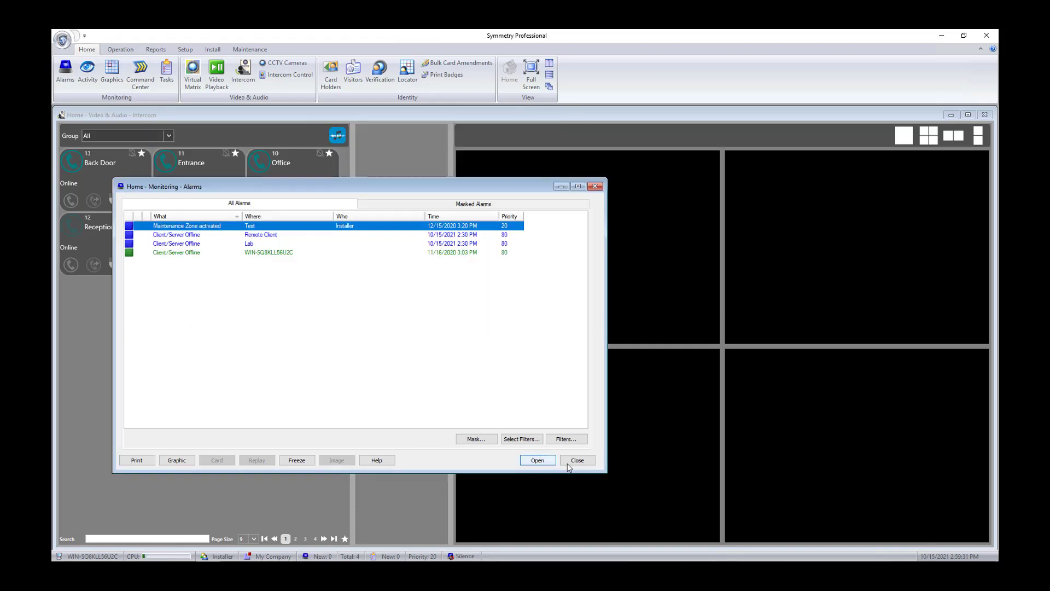
click(577, 460)
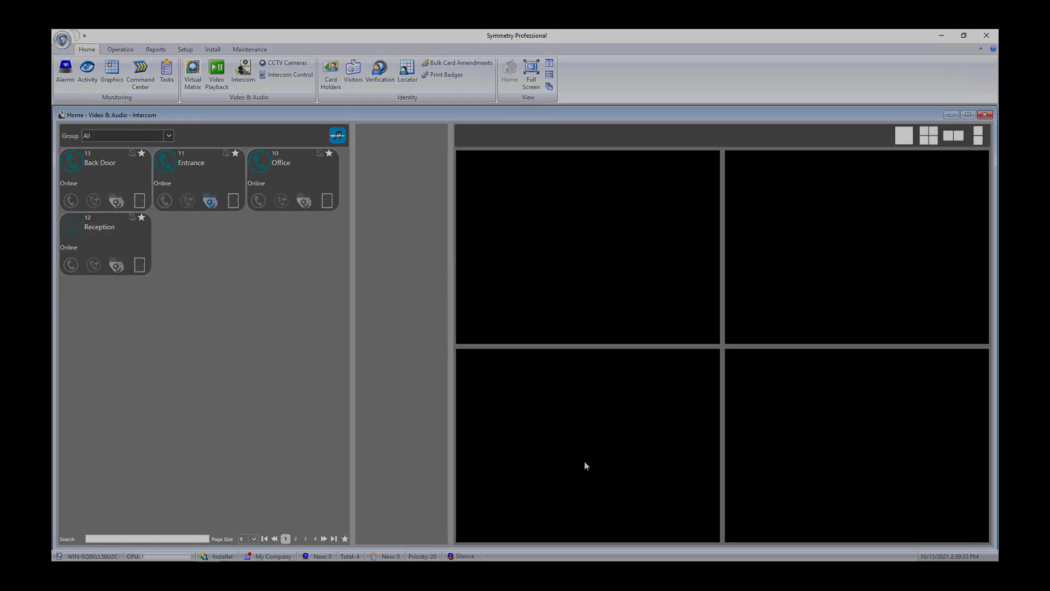